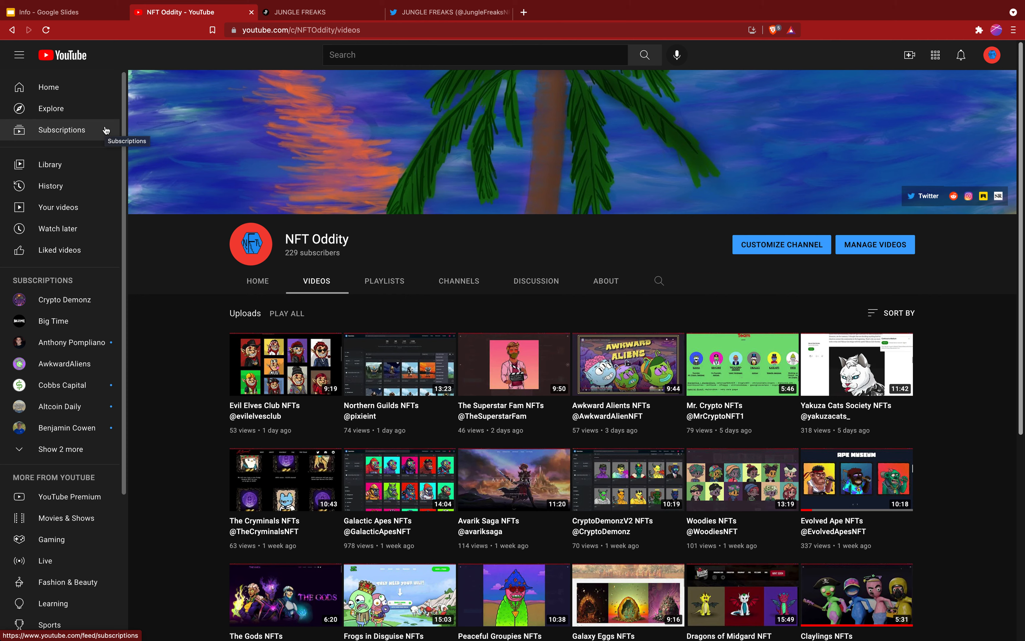
Switch to the Jungle Freaks site and scroll past the intro and character strip to the gorilla-versus-zombie banner.
left_click(301, 12)
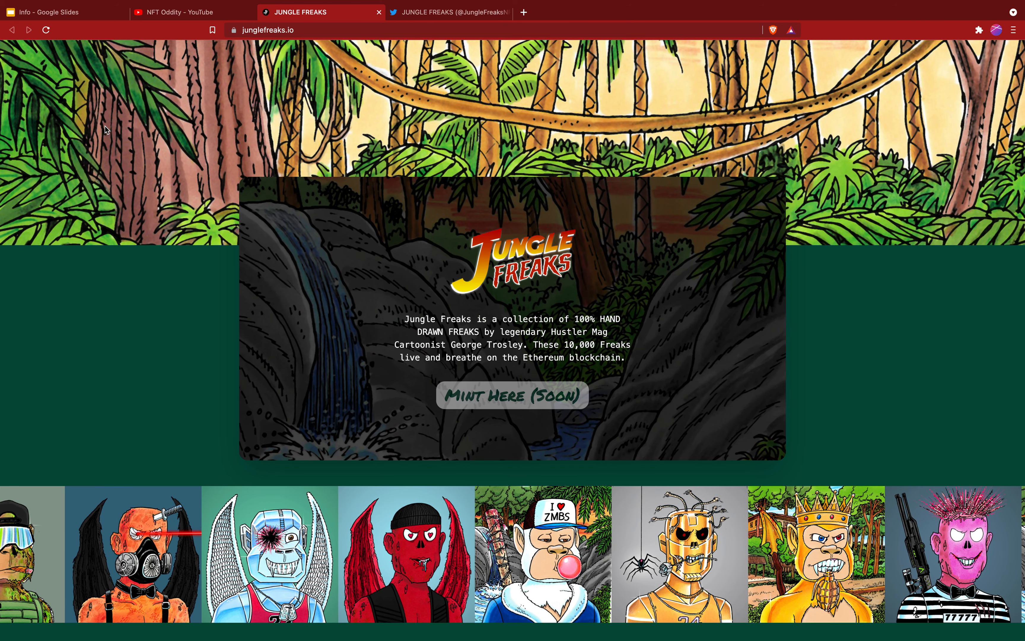
scroll("down", 3)
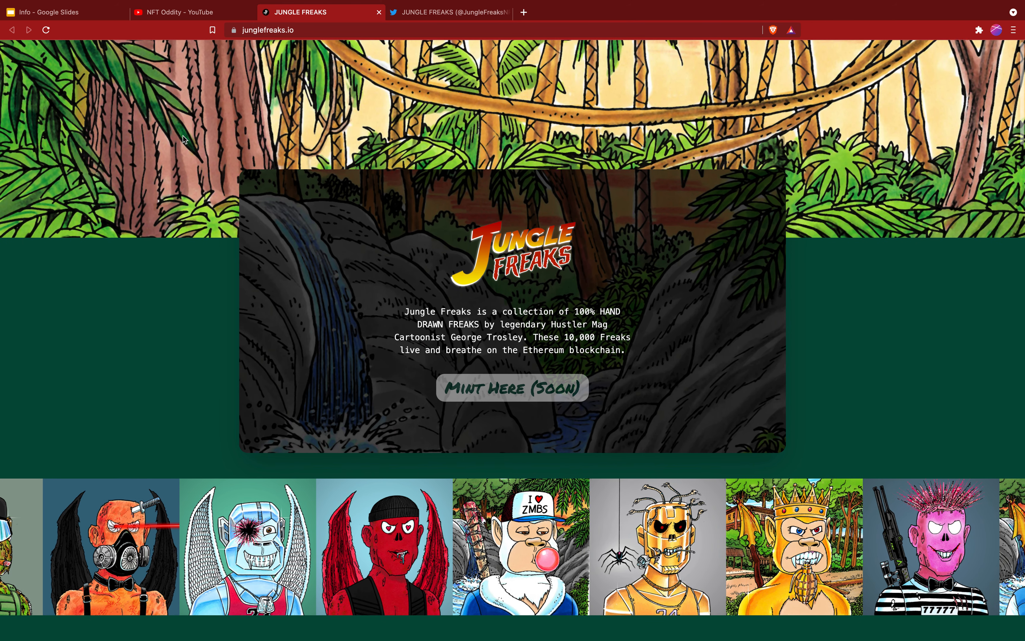
scroll("down", 3)
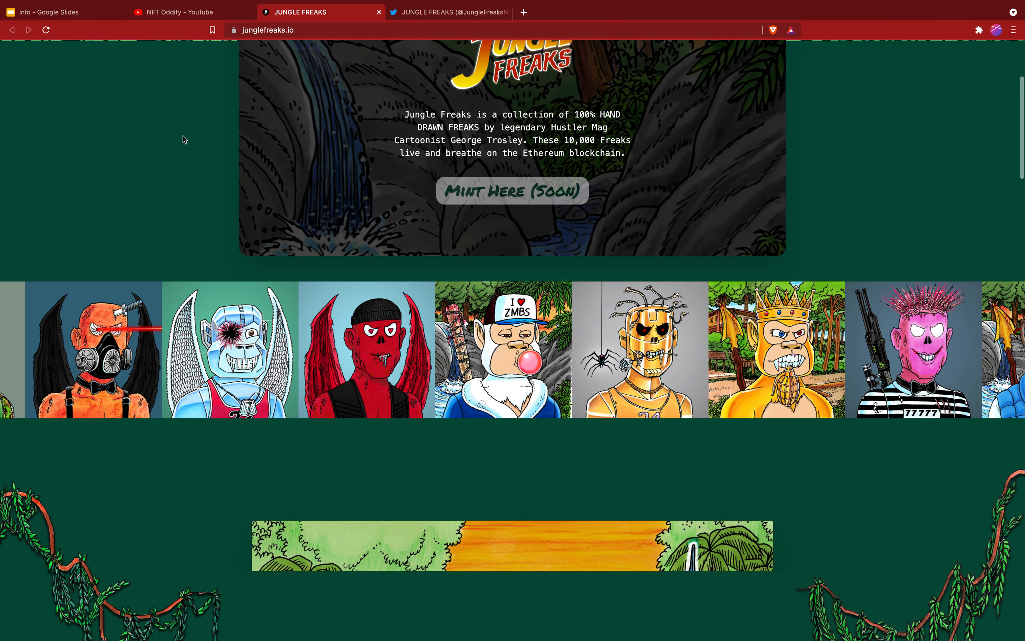
scroll("down", 3)
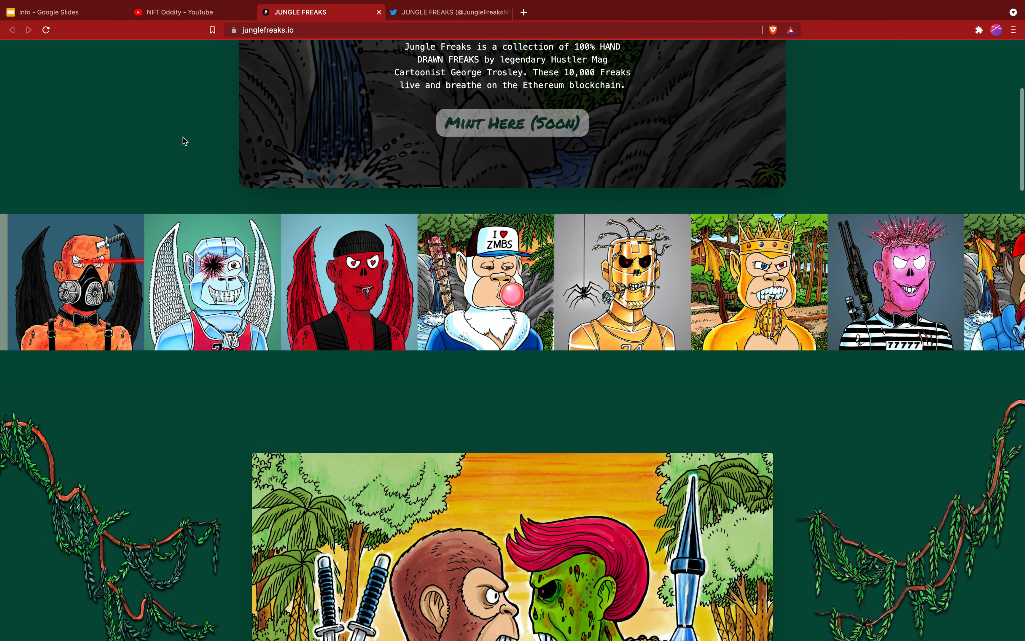
scroll("down", 3)
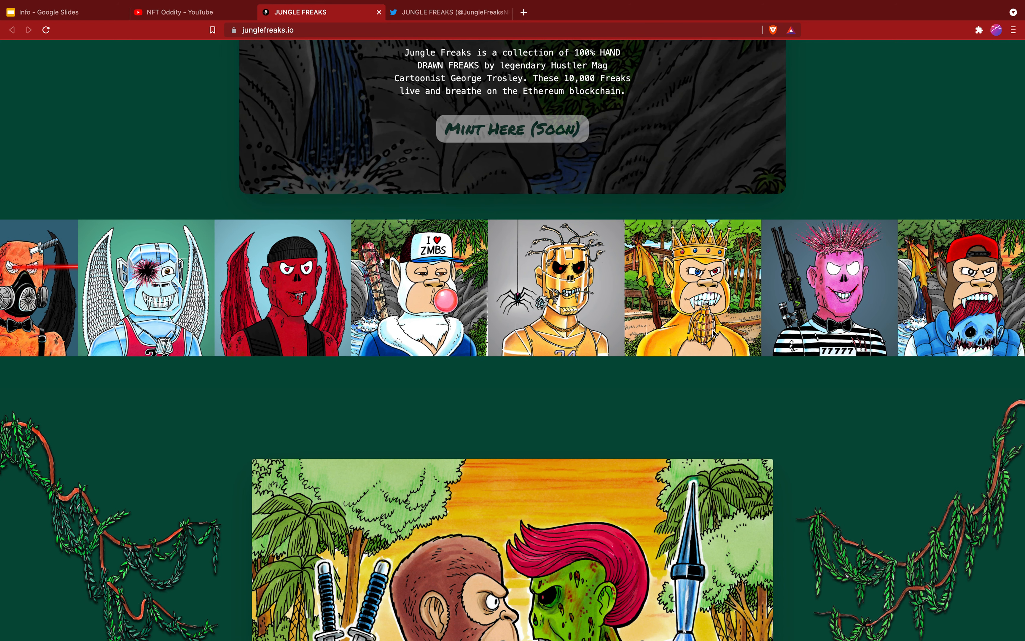
scroll("down", 3)
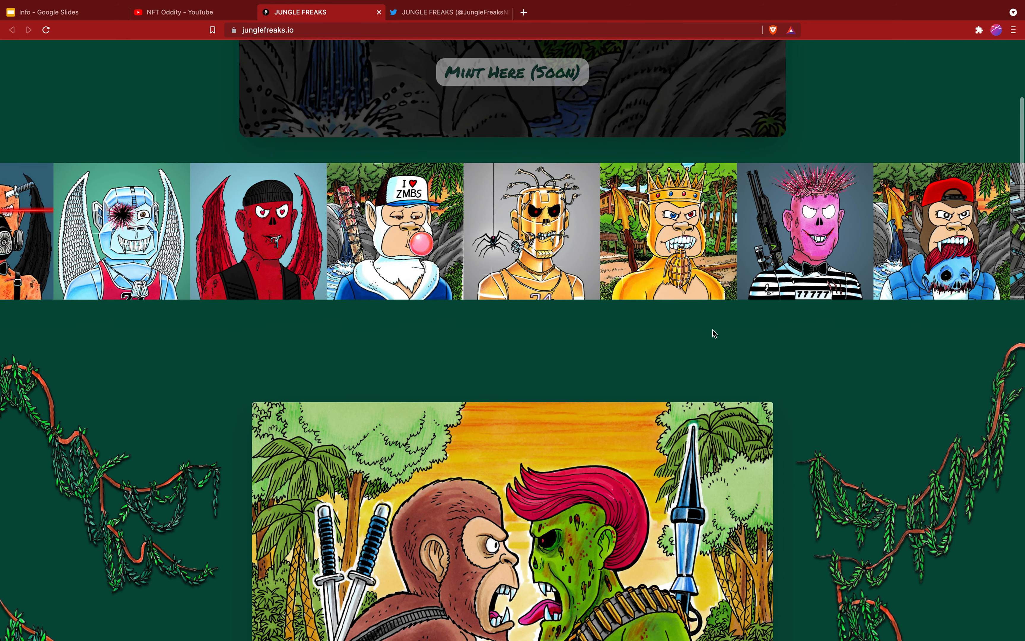
scroll("down", 3)
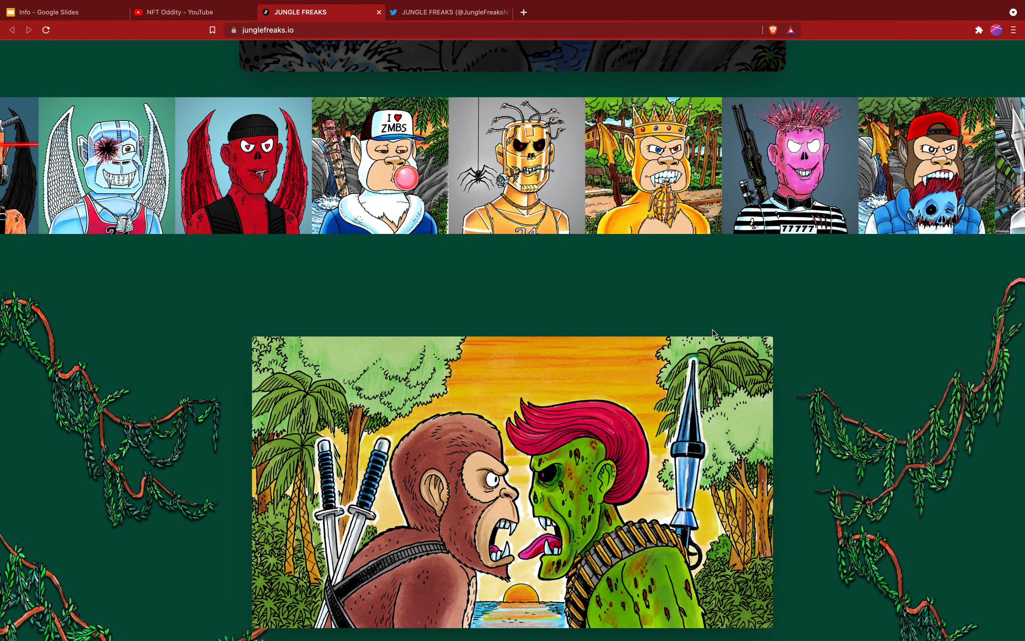
scroll("down", 3)
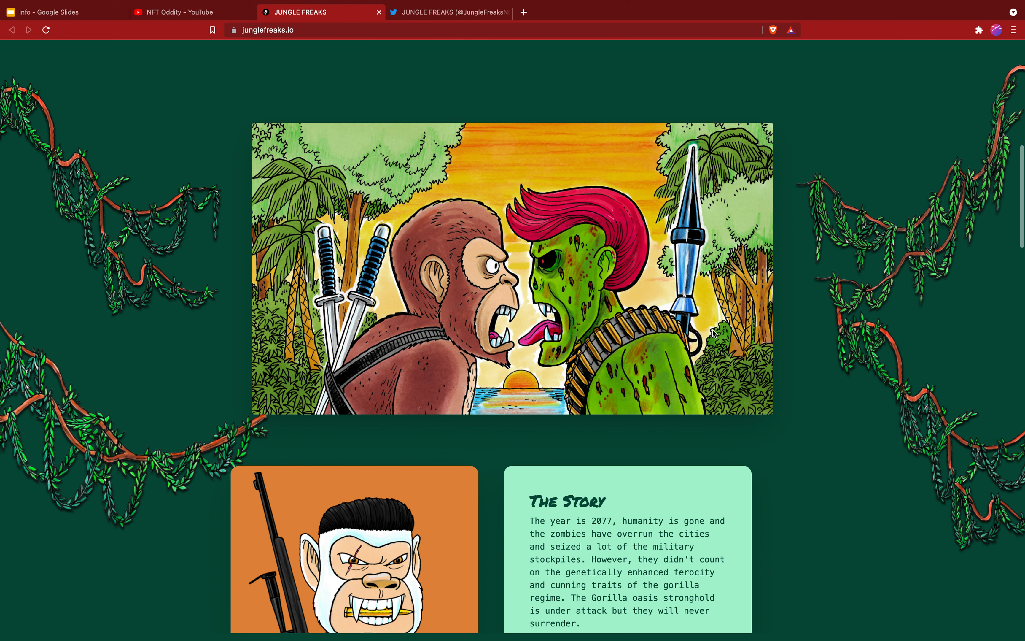
Scroll down to The Story set in 2077 and The Artist section on George Trosley's hand-drawn process.
scroll("down", 3)
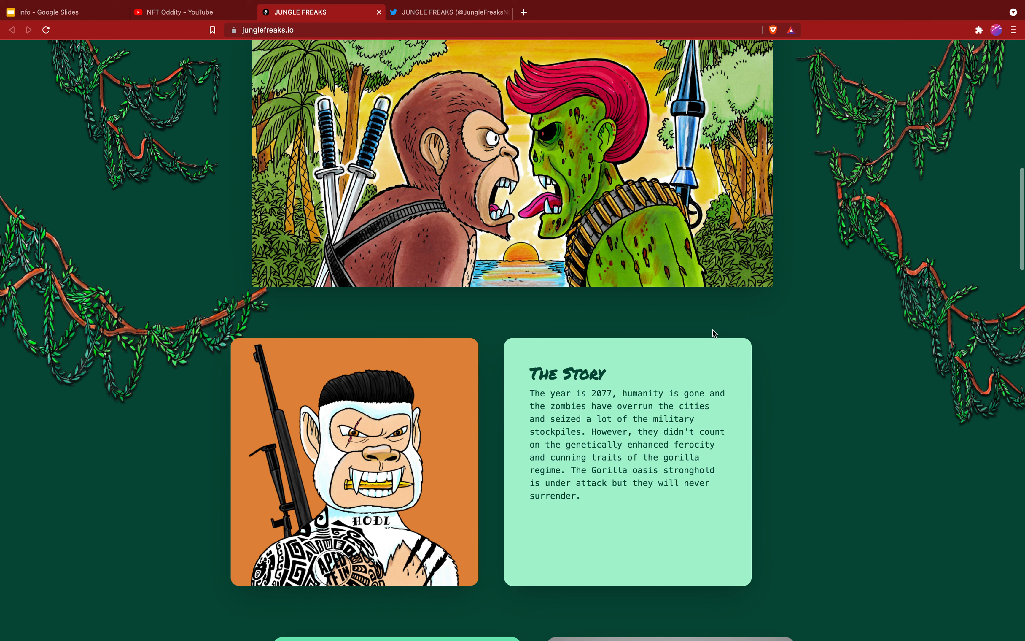
scroll("down", 3)
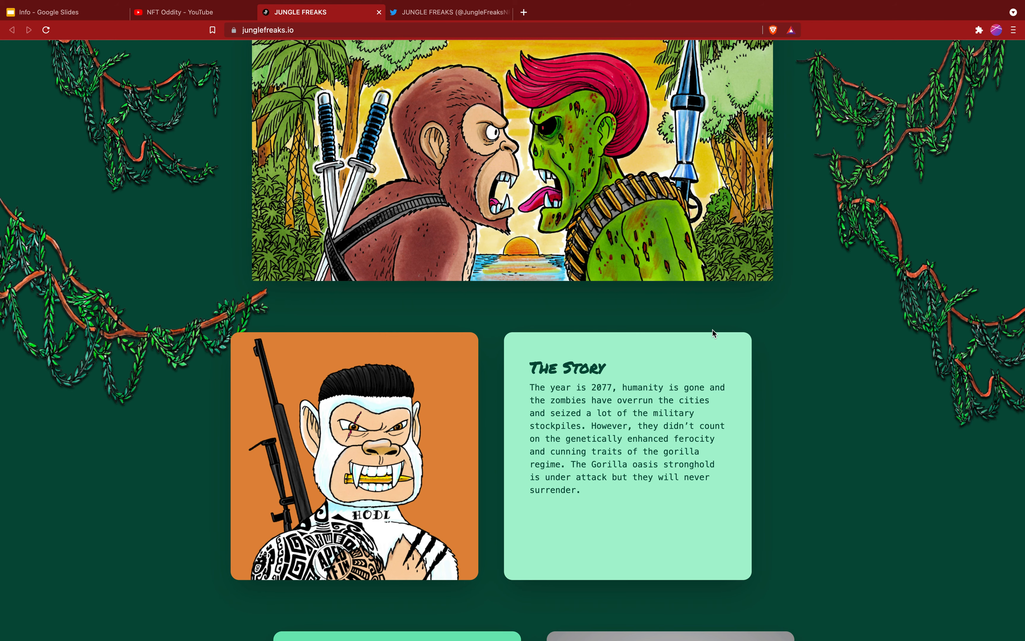
scroll("down", 3)
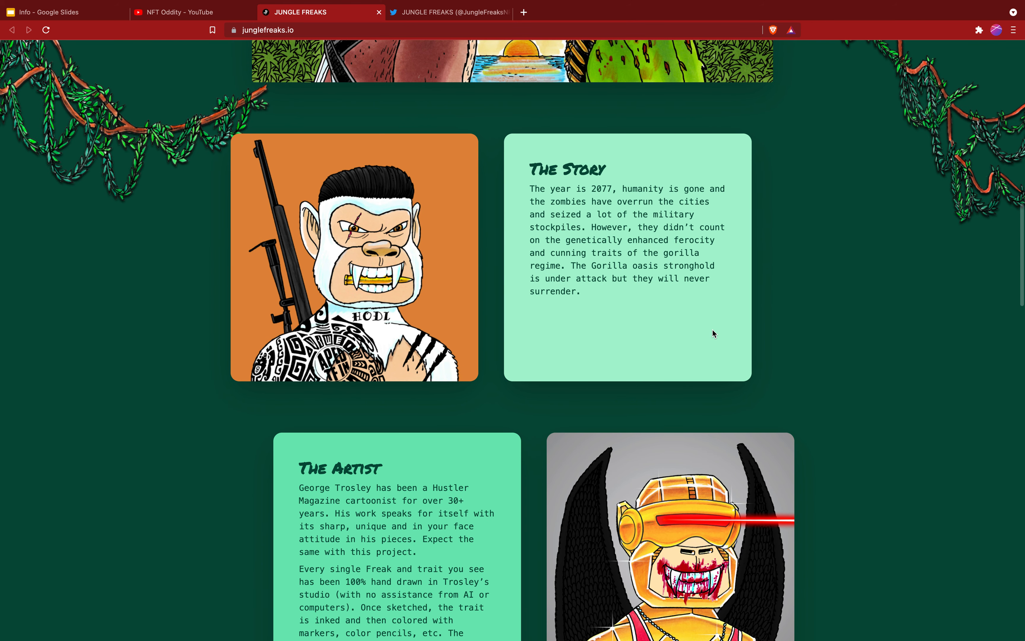
scroll("down", 3)
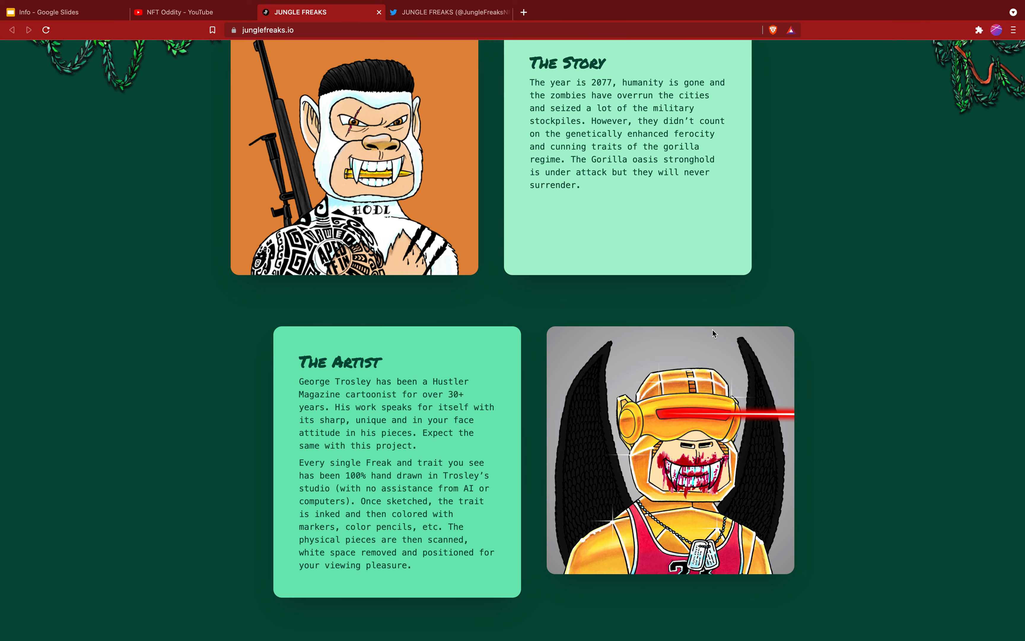
Scroll on through The Plan and The Project columns to The Roadmap's 25%-100% sold milestones.
scroll("down", 3)
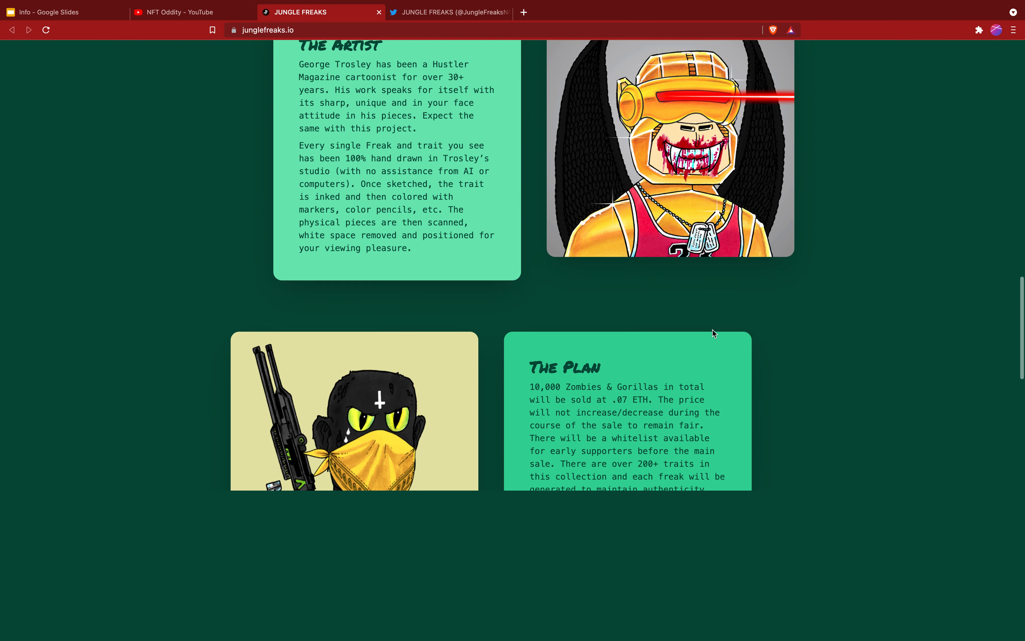
scroll("down", 3)
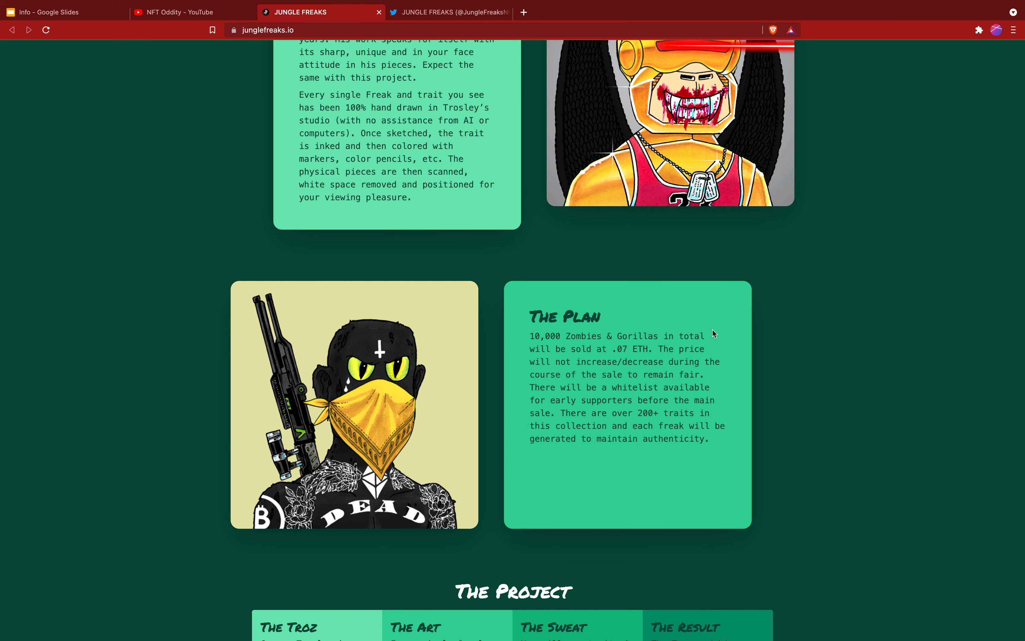
scroll("down", 3)
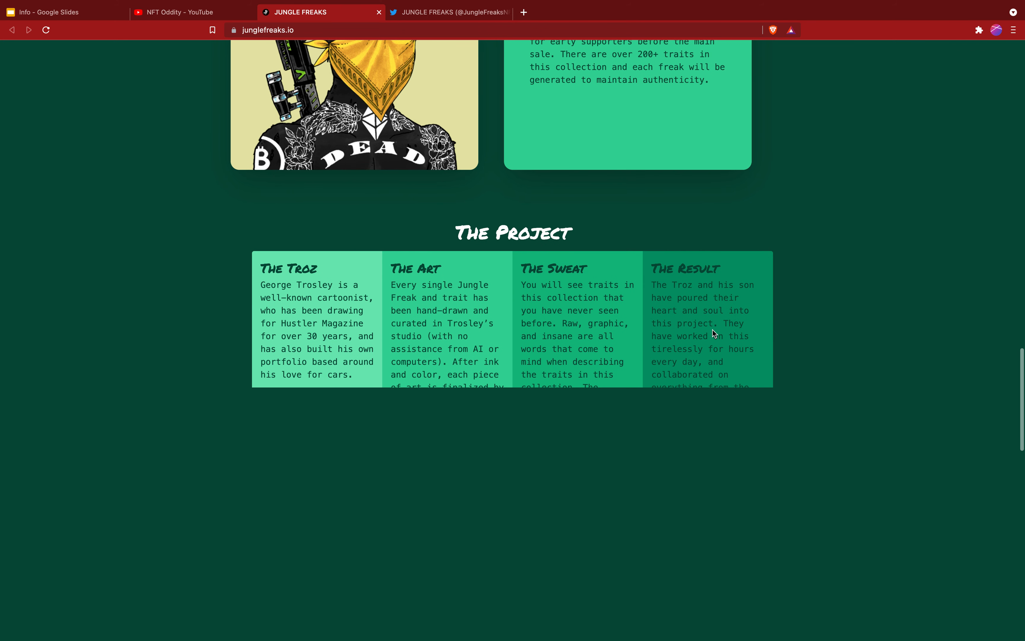
scroll("down", 3)
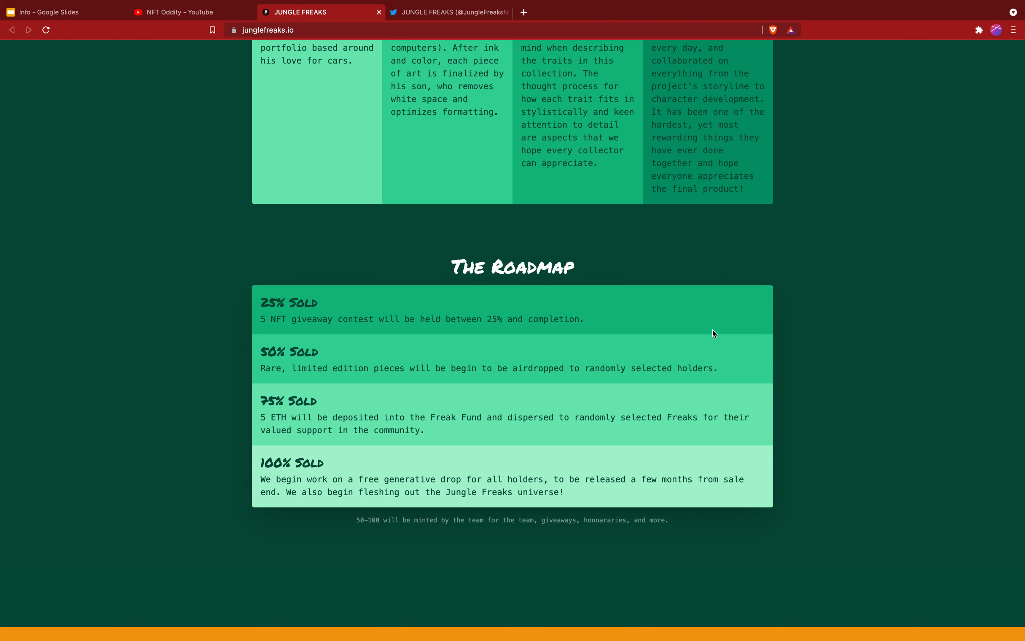
Scroll down through Meet the Team to The Mad Man at Work photo of the artist.
scroll("down", 3)
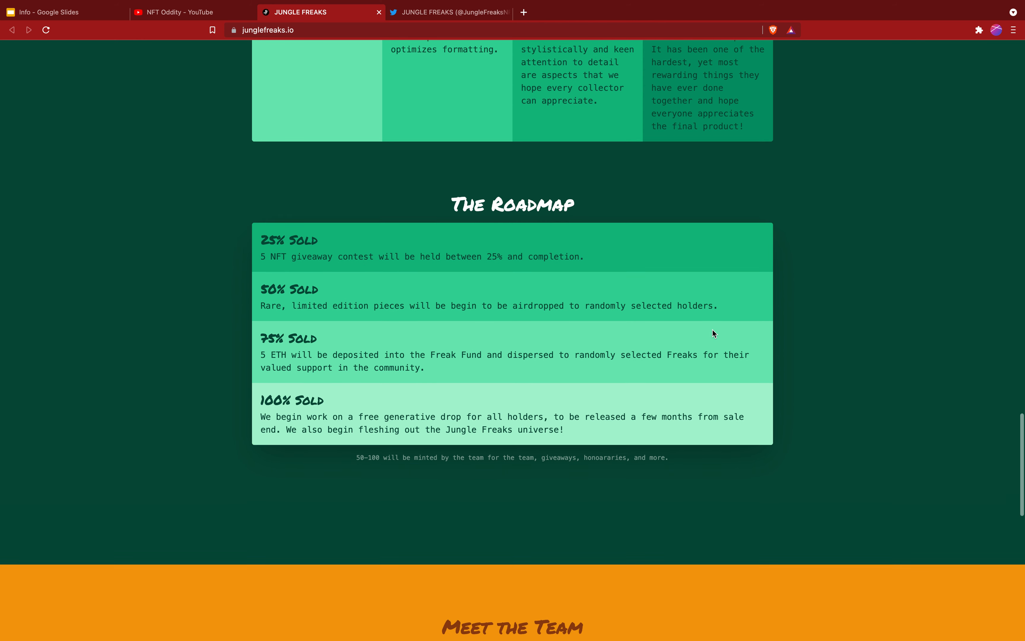
scroll("down", 3)
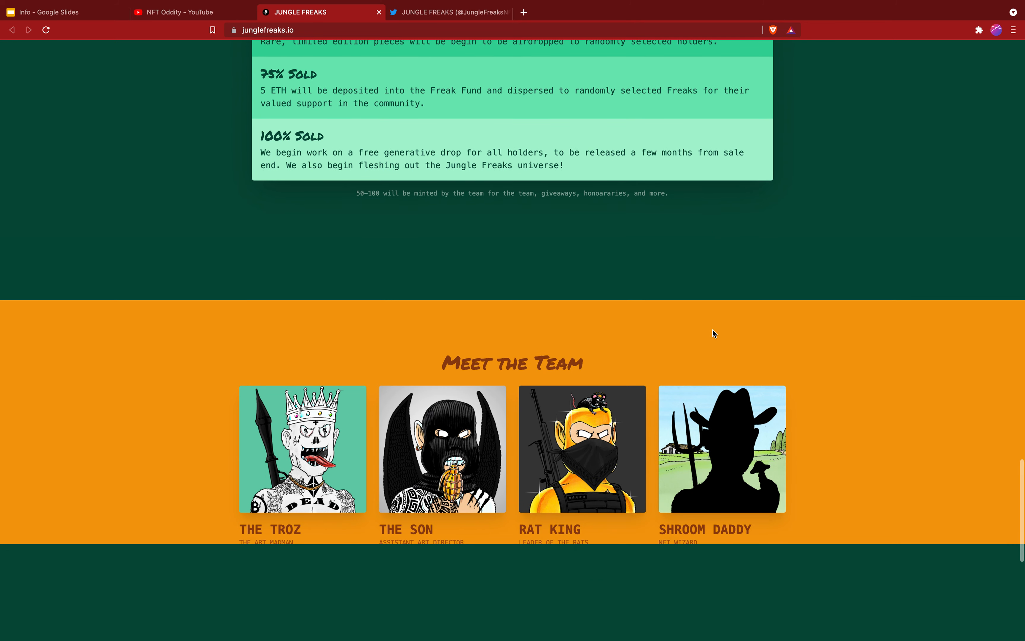
scroll("down", 3)
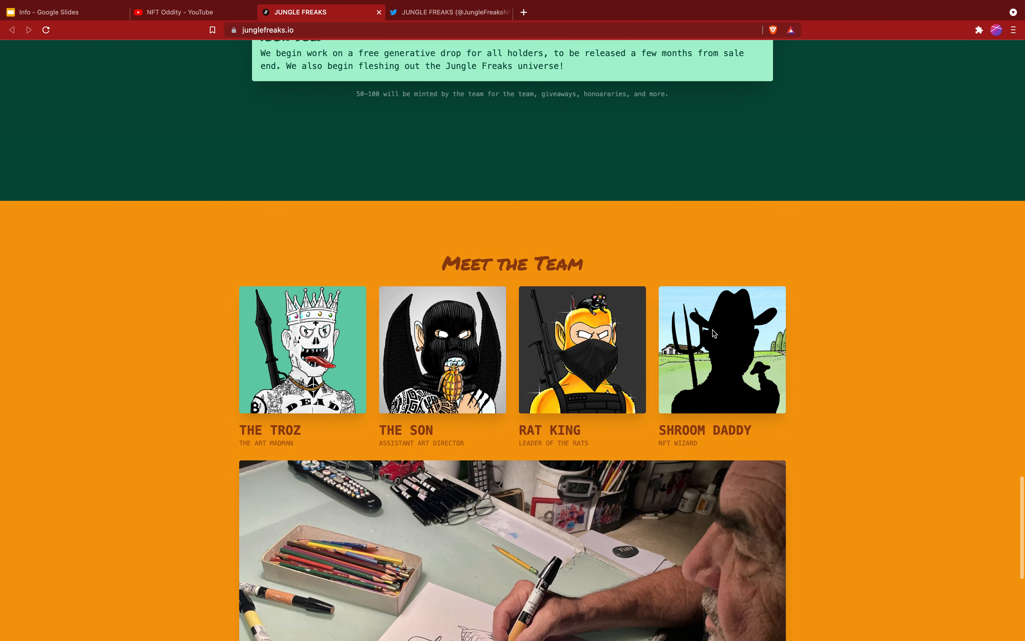
scroll("down", 3)
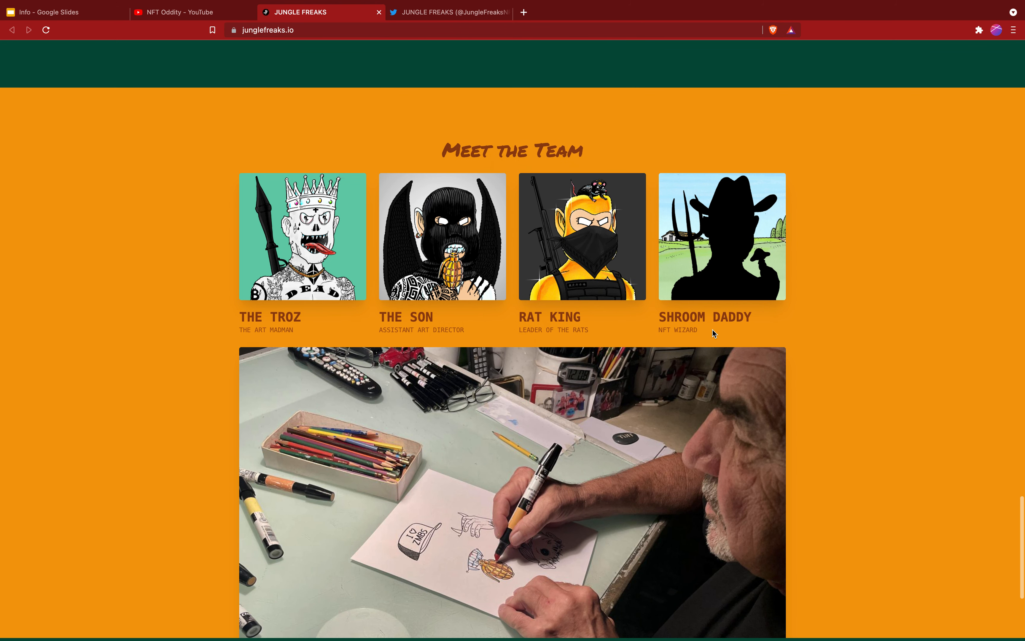
scroll("down", 3)
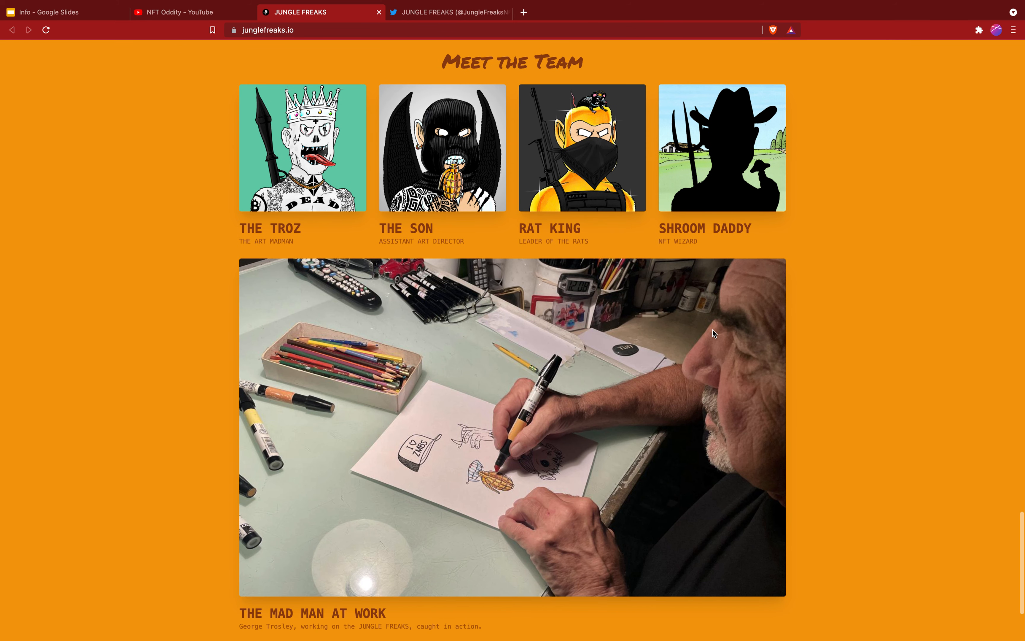
scroll("down", 3)
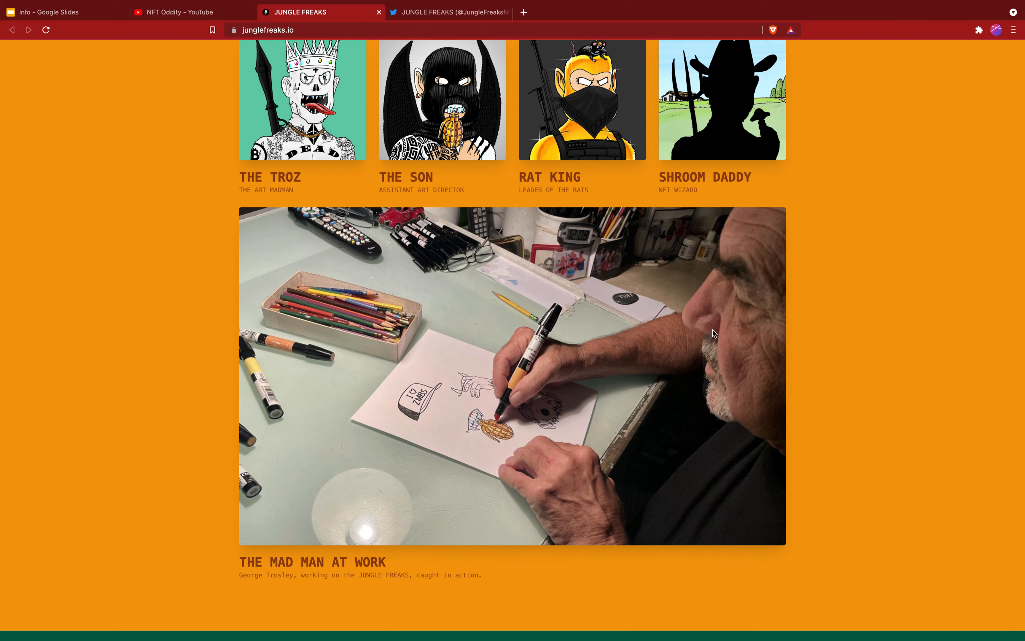
mouse_move(324, 248)
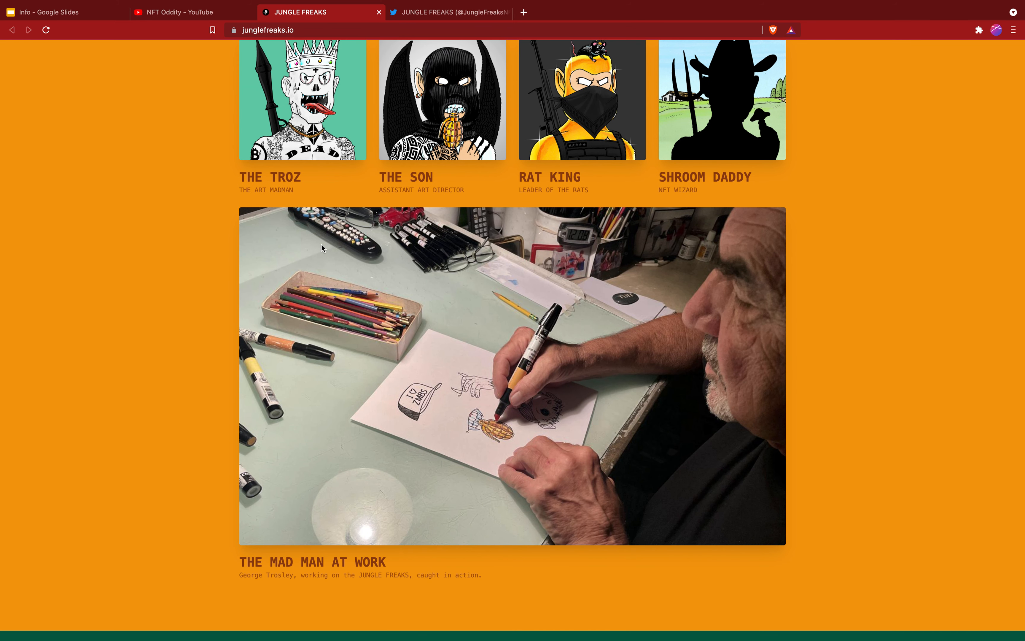
scroll("down", 3)
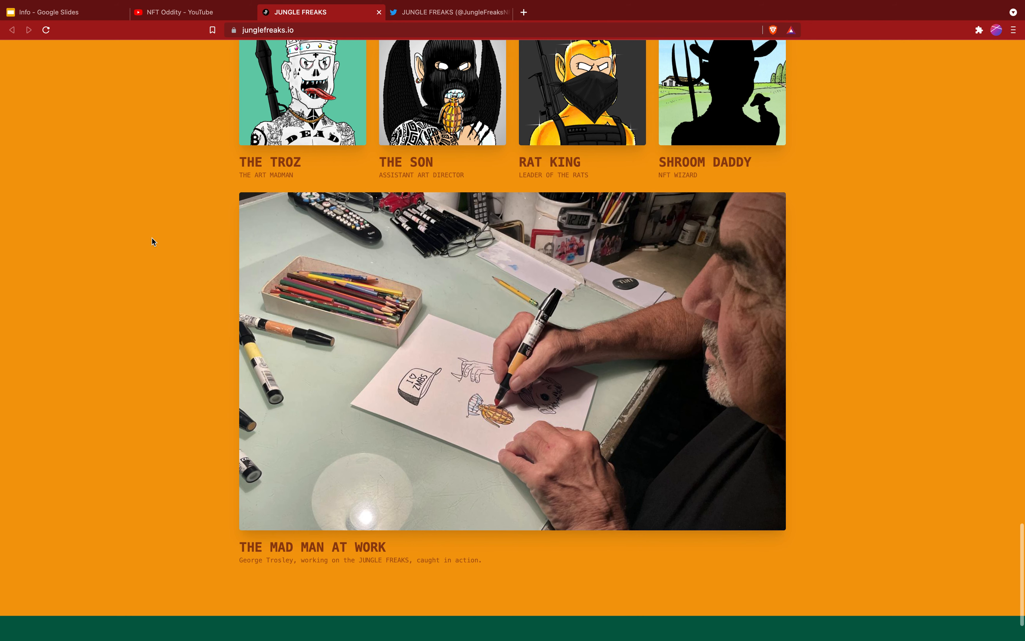
scroll("down", 3)
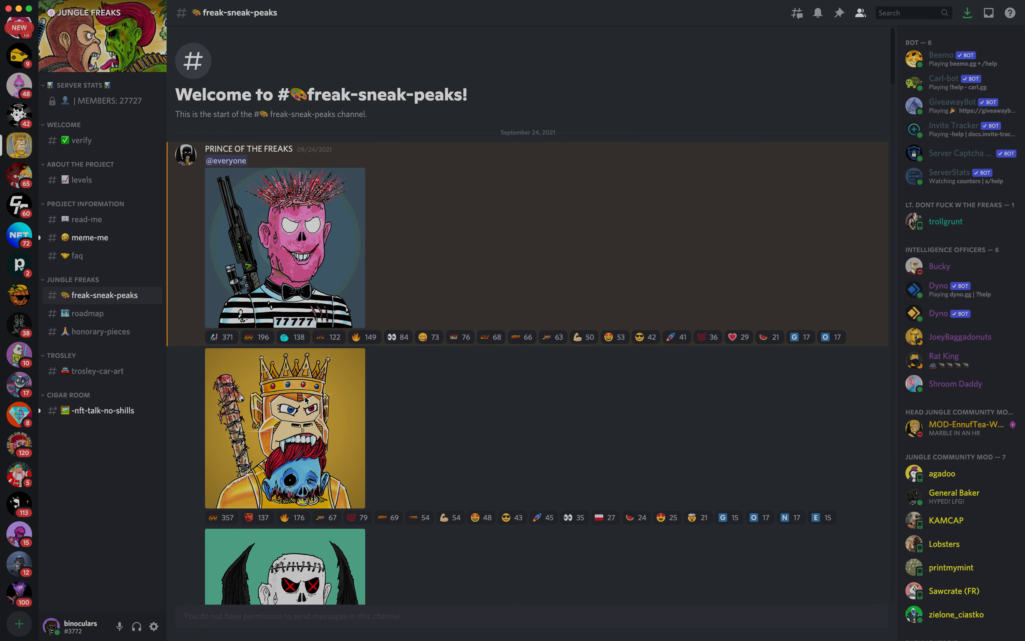
Enlarge the crowned monkey artwork holding a barbed bat and zombie head in #freak-sneak-peaks.
left_click(284, 428)
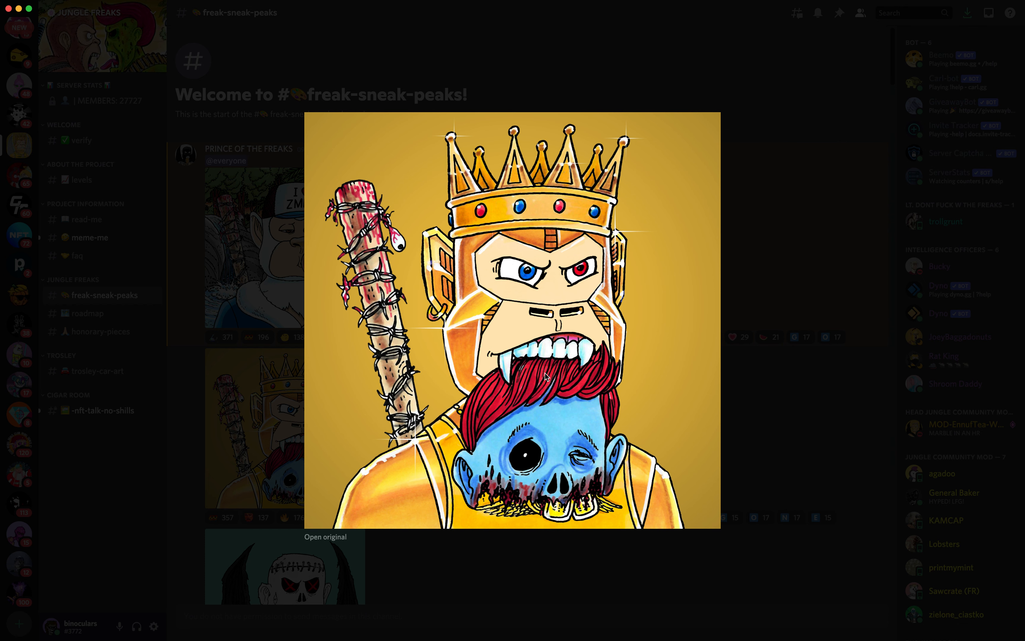
mouse_move(546, 377)
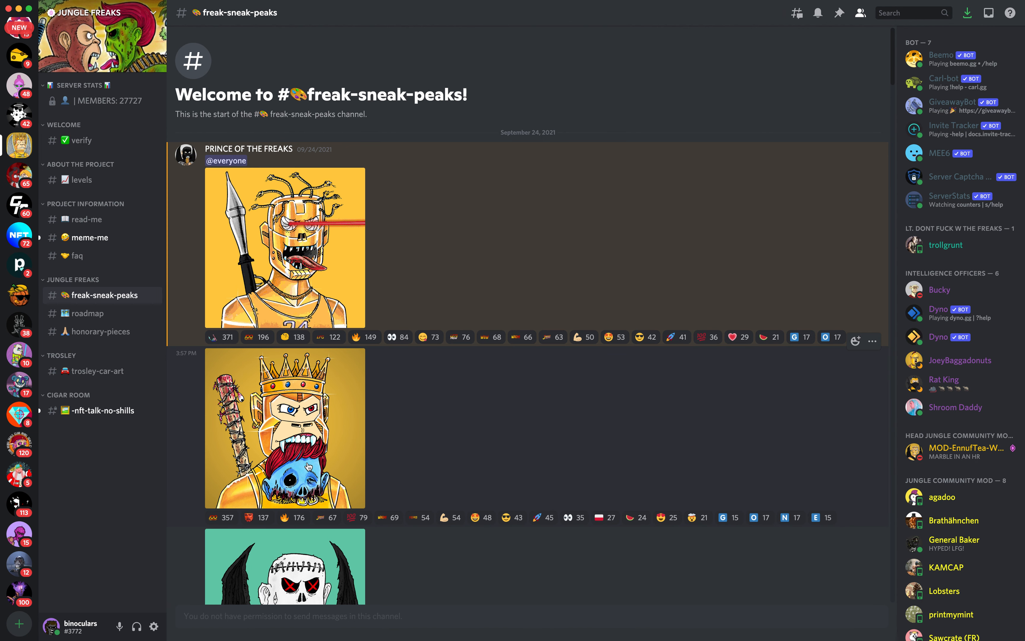
Browse down the sneak-peek artworks to the blue mohawk freak with 3D glasses and the September 28 post.
scroll("down", 3)
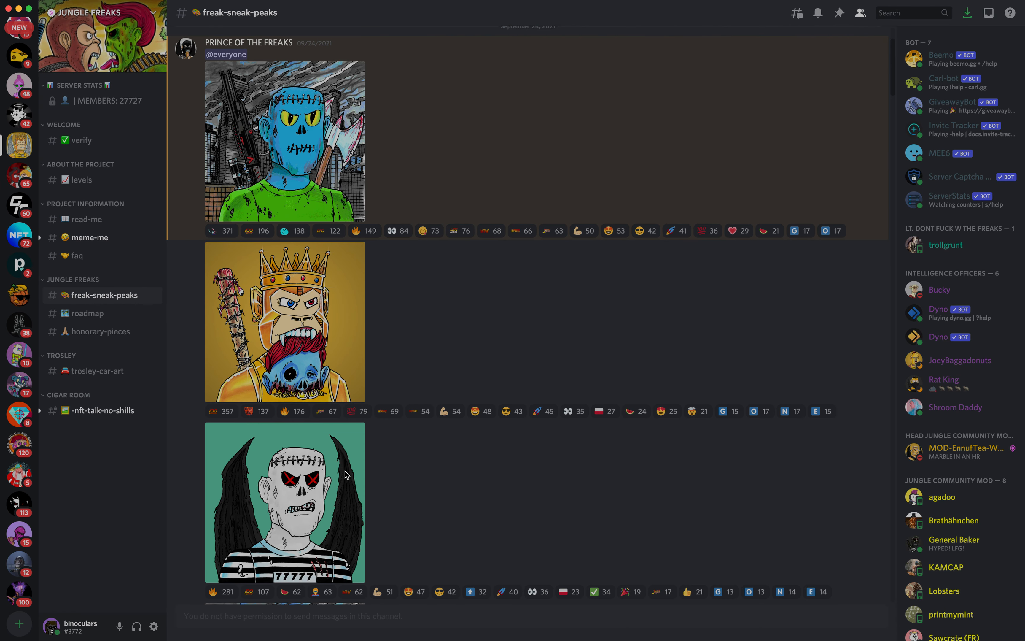
left_click(284, 502)
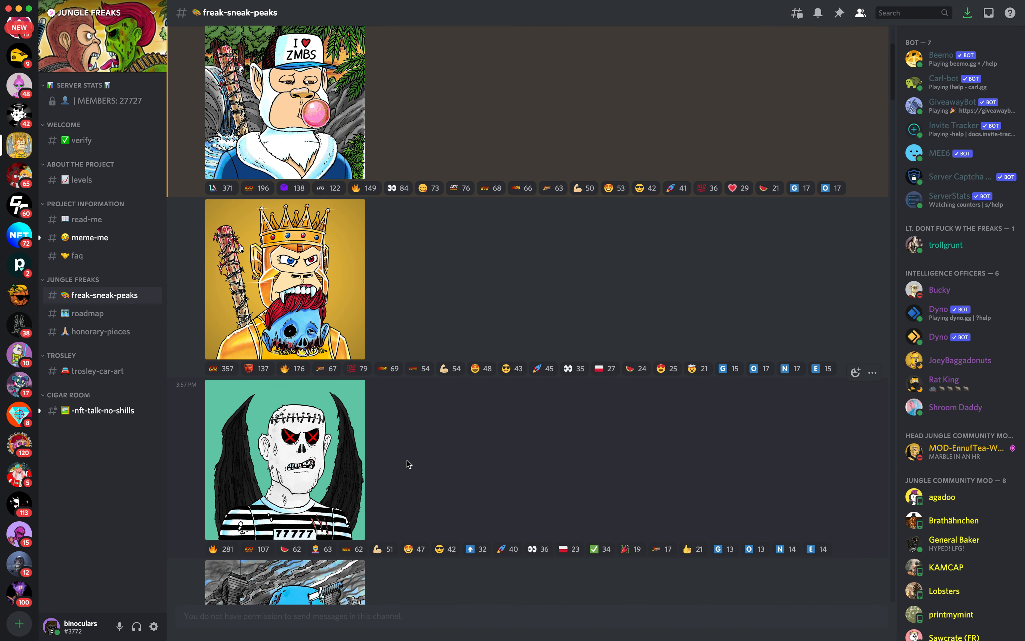
scroll("down", 3)
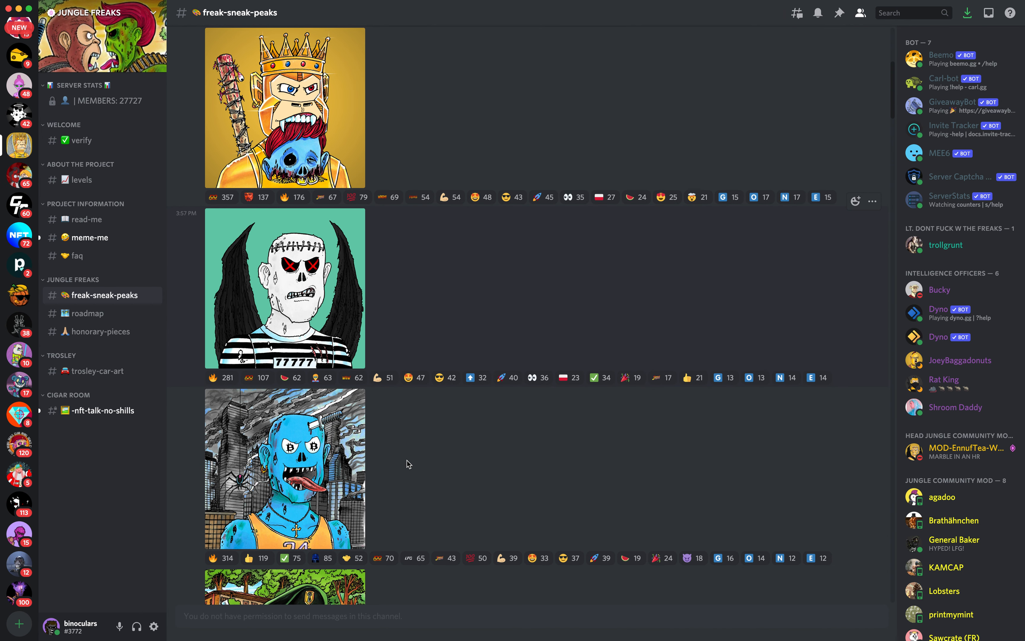
scroll("down", 3)
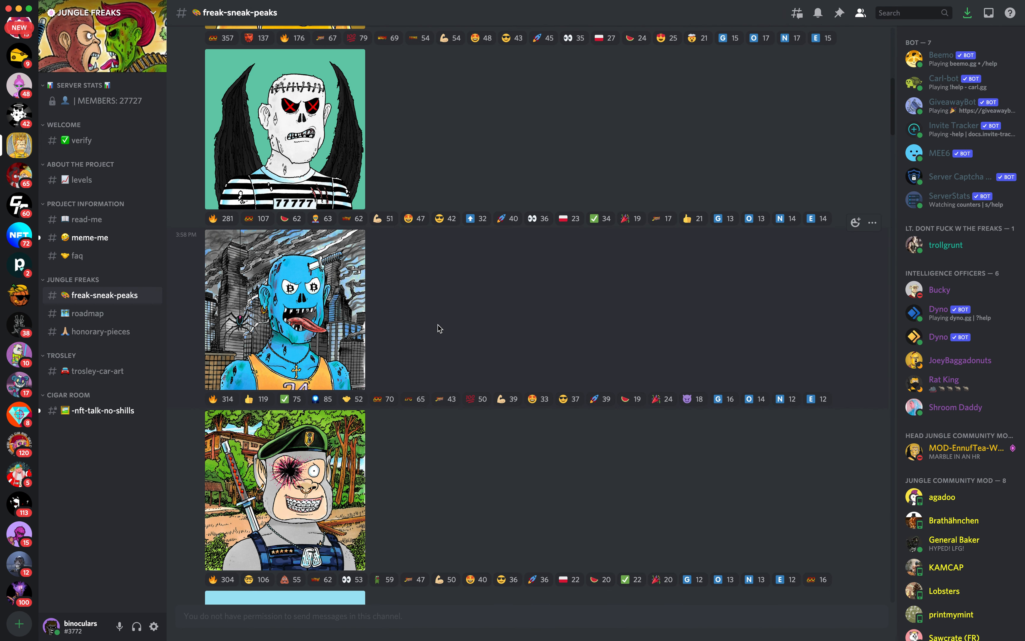
scroll("down", 3)
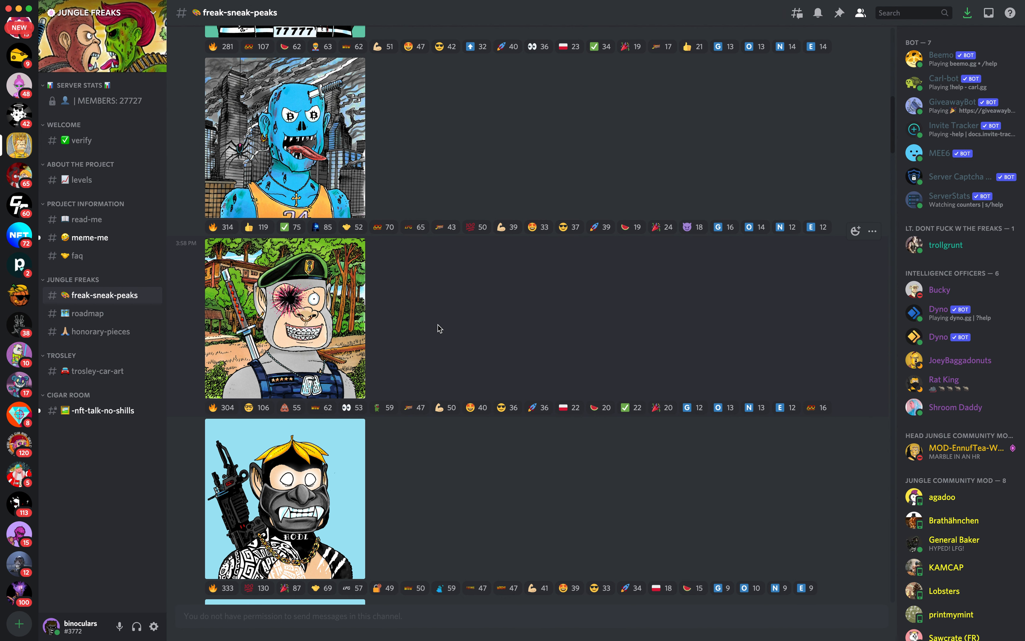
scroll("down", 3)
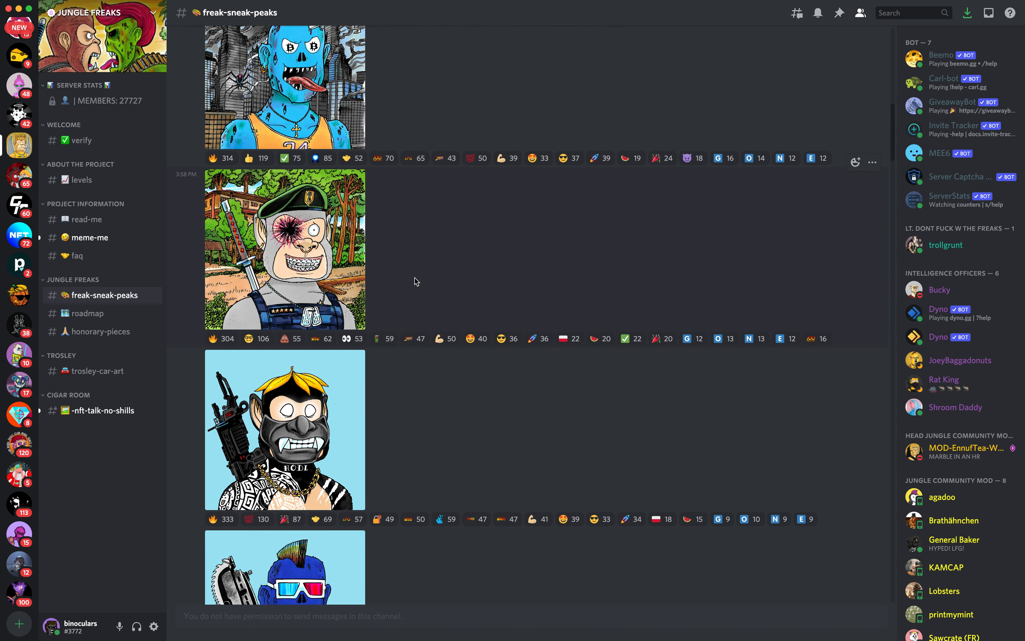
scroll("down", 3)
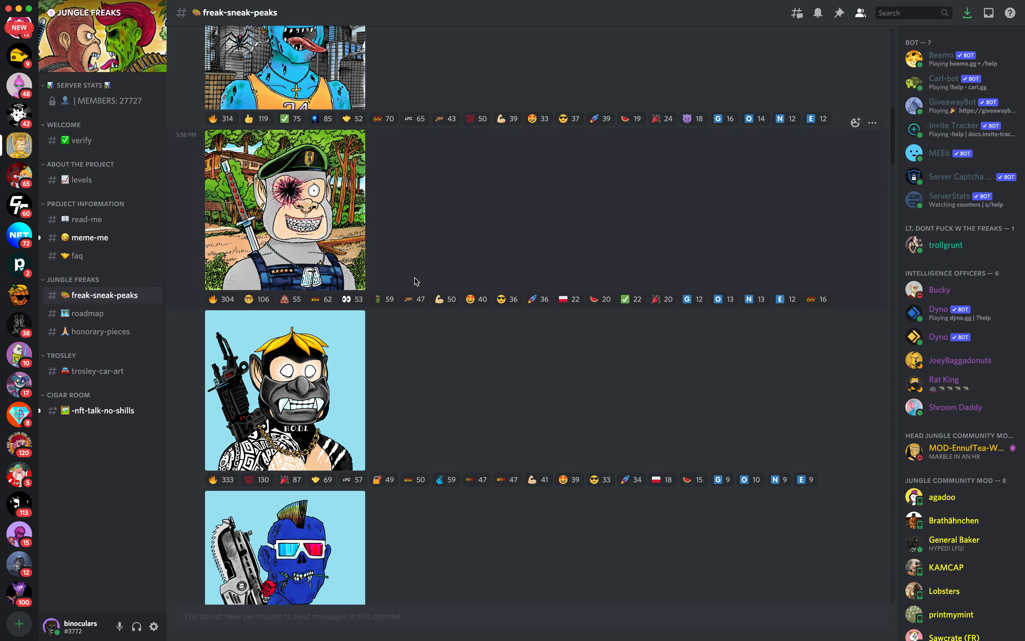
scroll("down", 3)
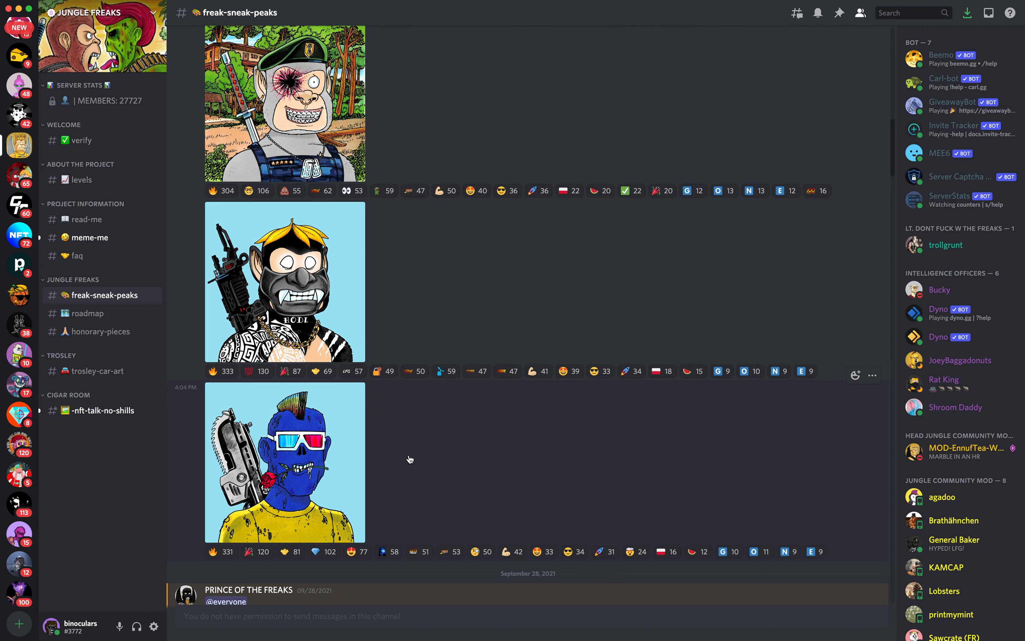
Scroll through the September 28 previews past the surgeon monkey to the September 29 posts and an October 1 post.
scroll("down", 3)
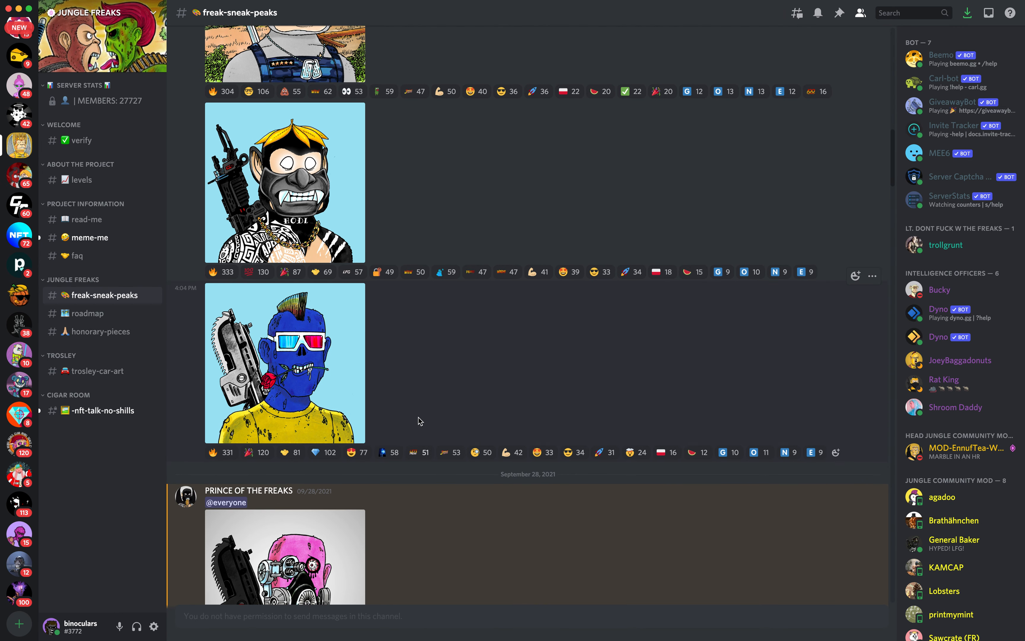
scroll("down", 3)
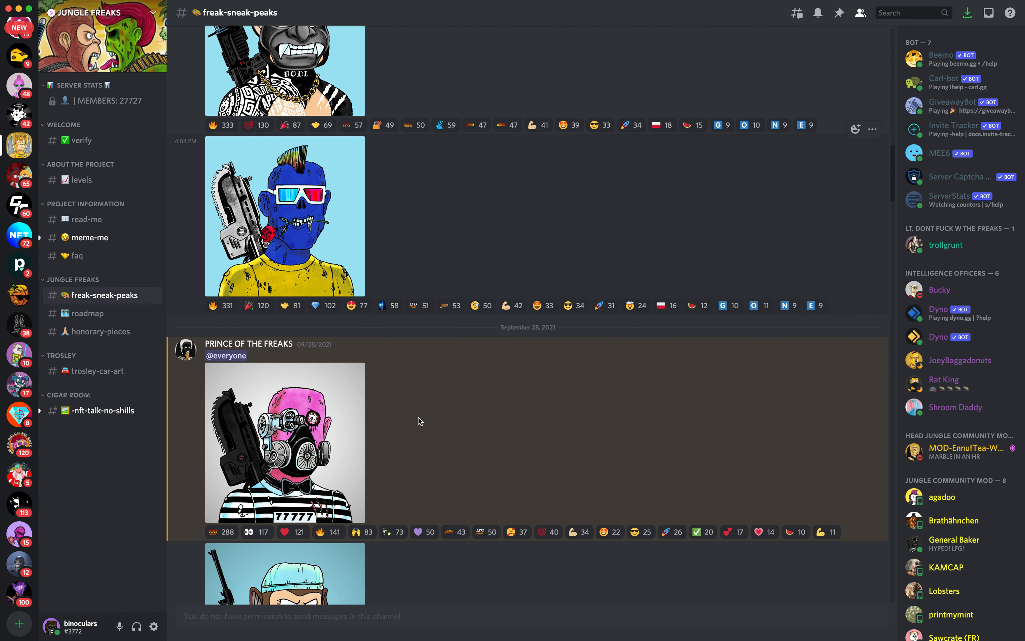
scroll("down", 3)
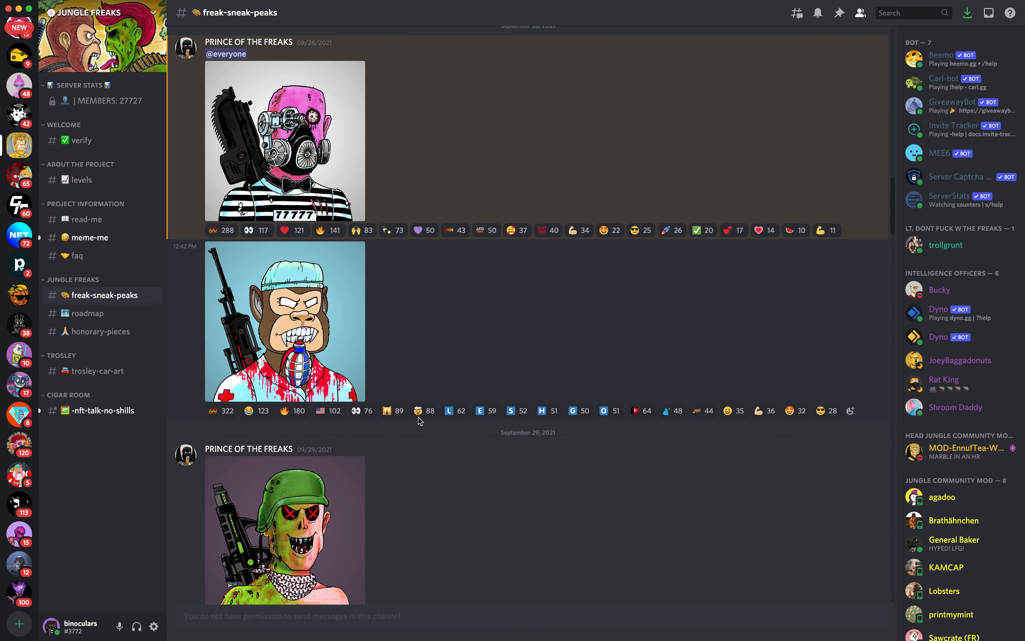
scroll("down", 3)
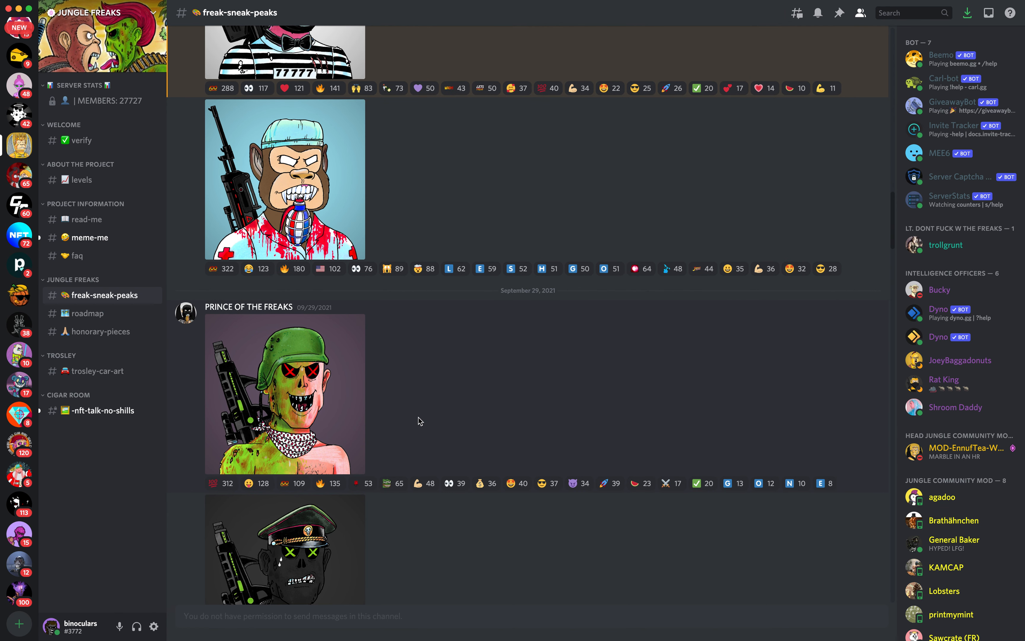
scroll("down", 3)
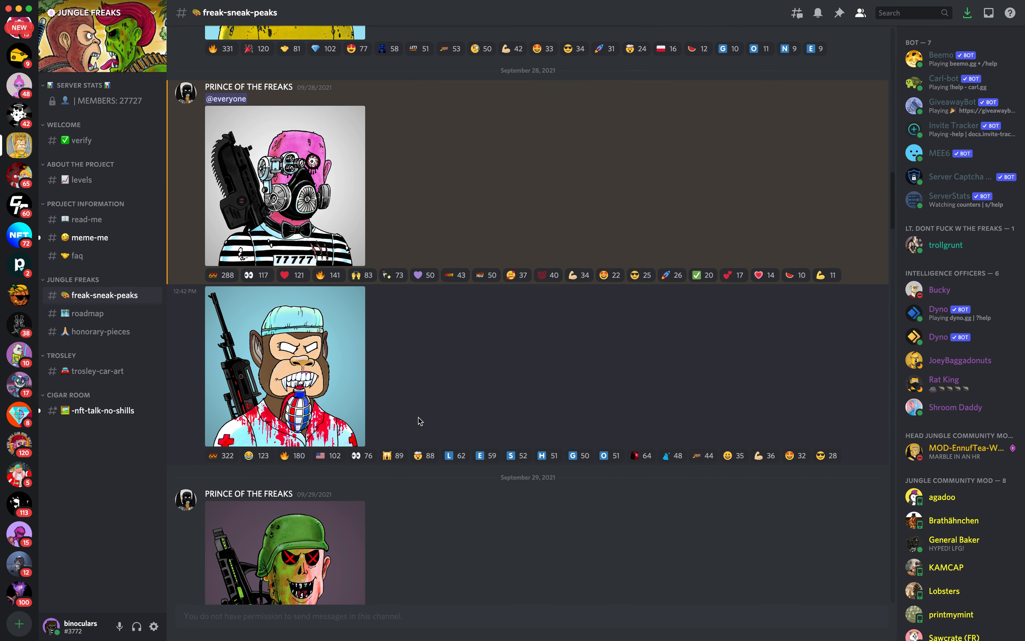
scroll("down", 3)
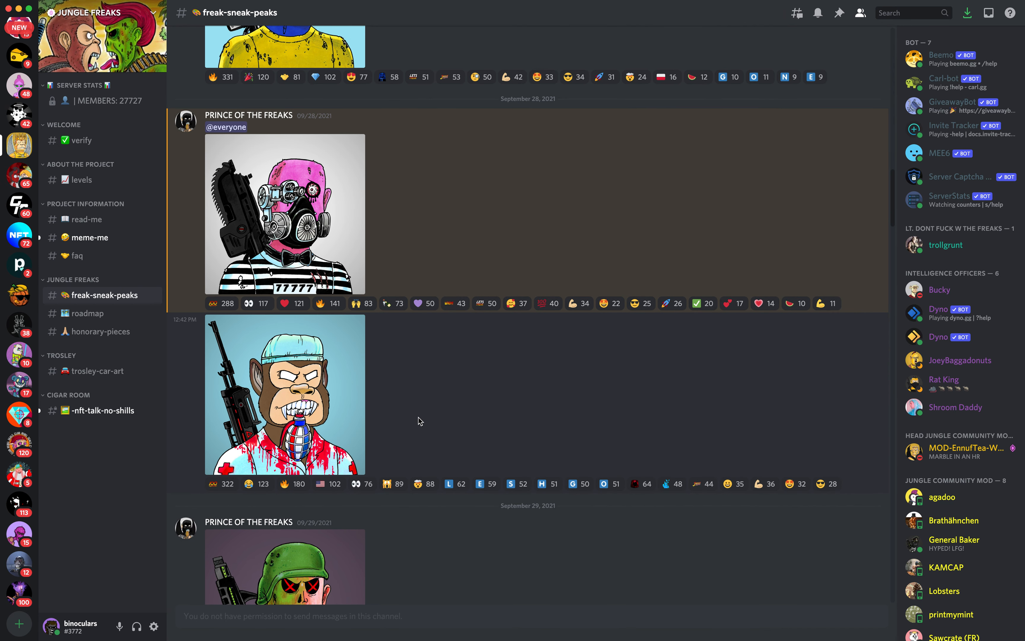
scroll("down", 3)
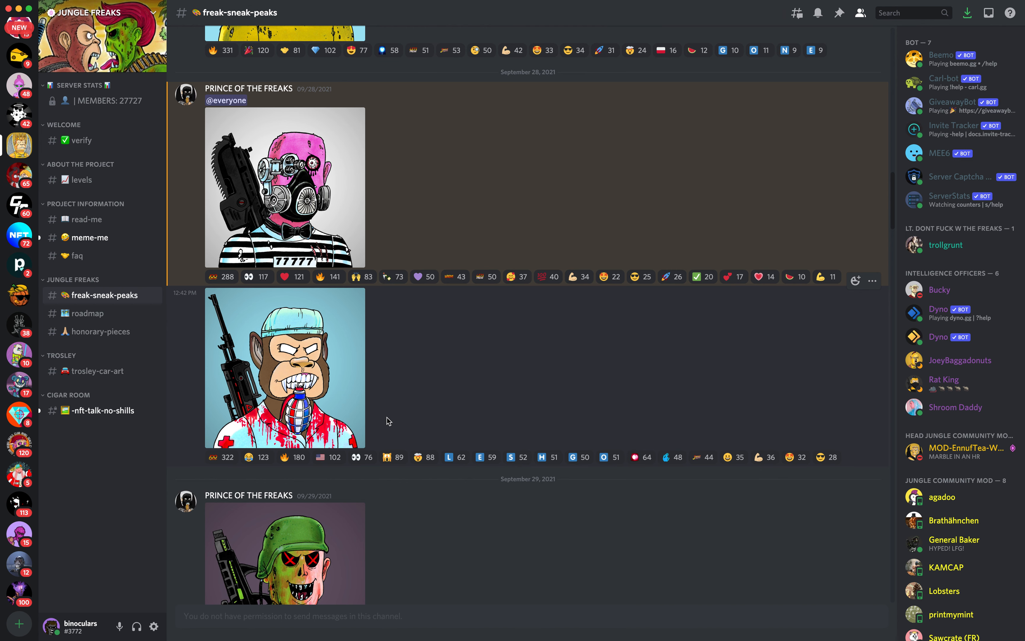
scroll("down", 3)
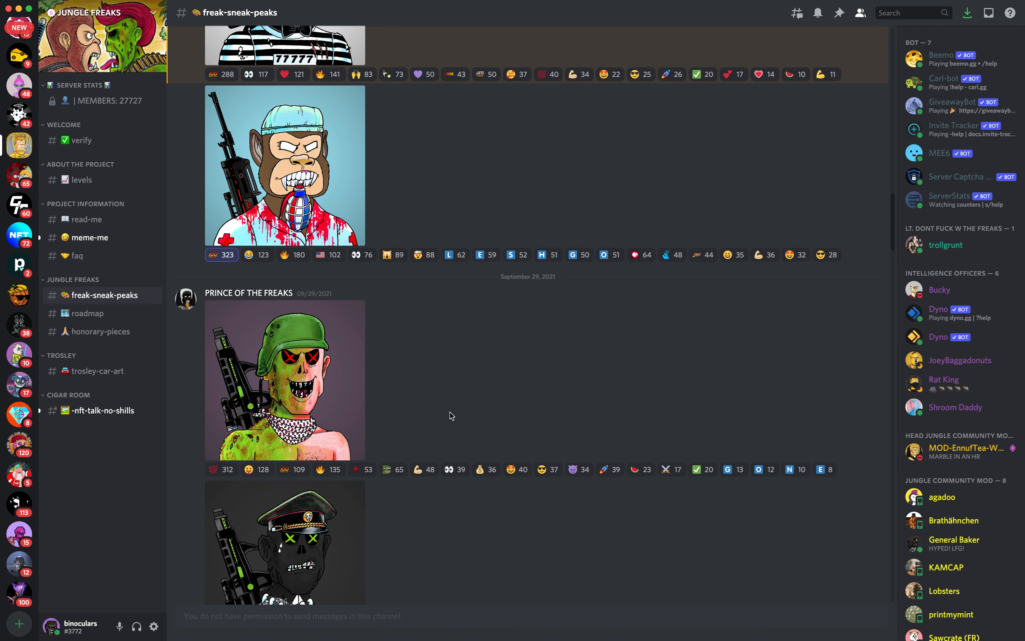
scroll("down", 3)
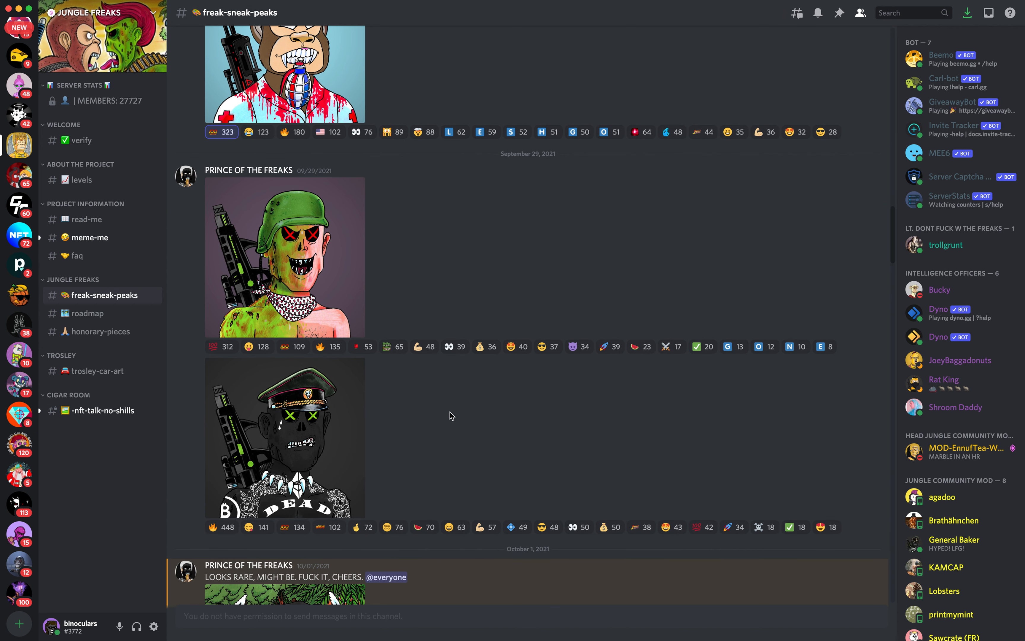
Scroll through the October 1 previews past the crowned one-eyed freak to the haloed red devil.
scroll("down", 3)
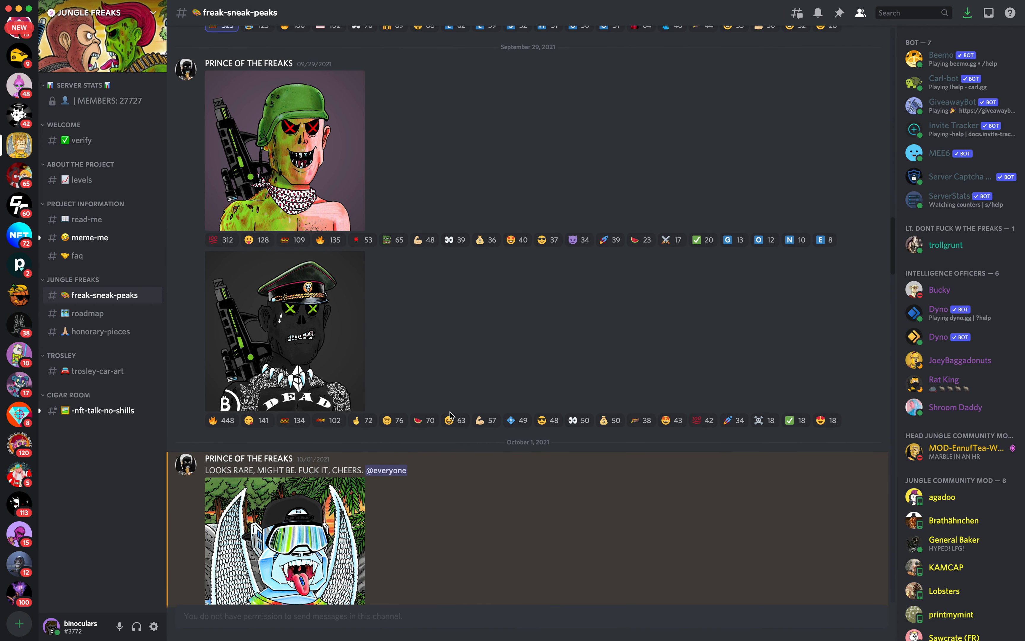
scroll("down", 3)
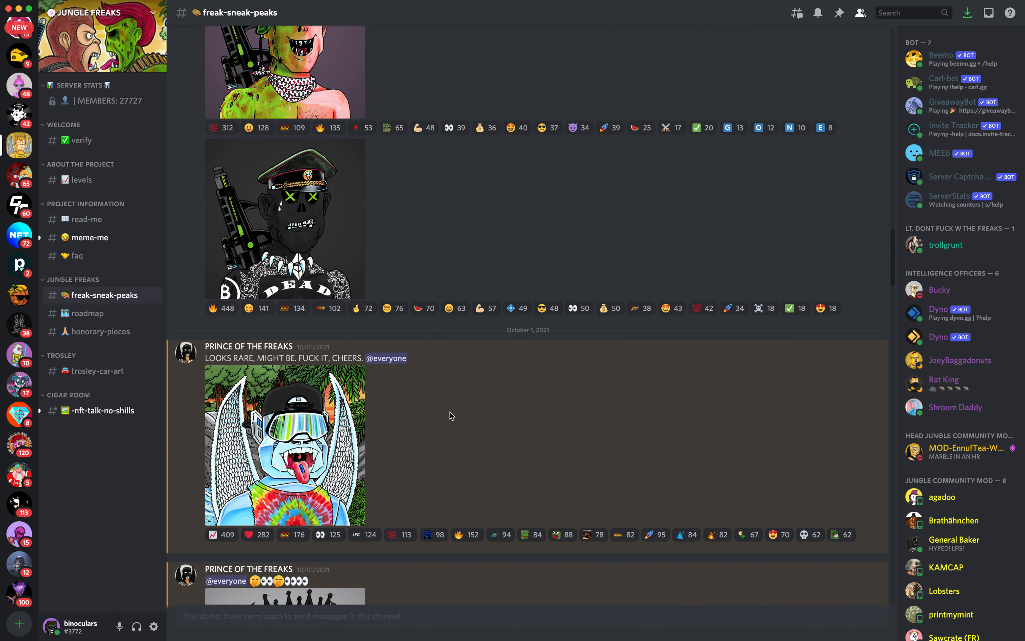
scroll("down", 3)
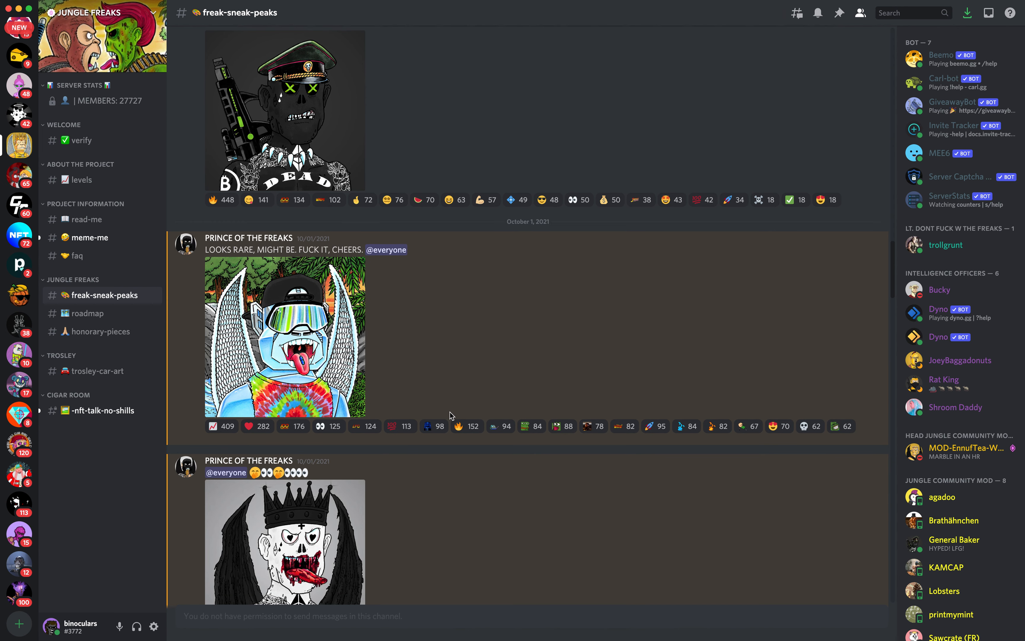
scroll("down", 3)
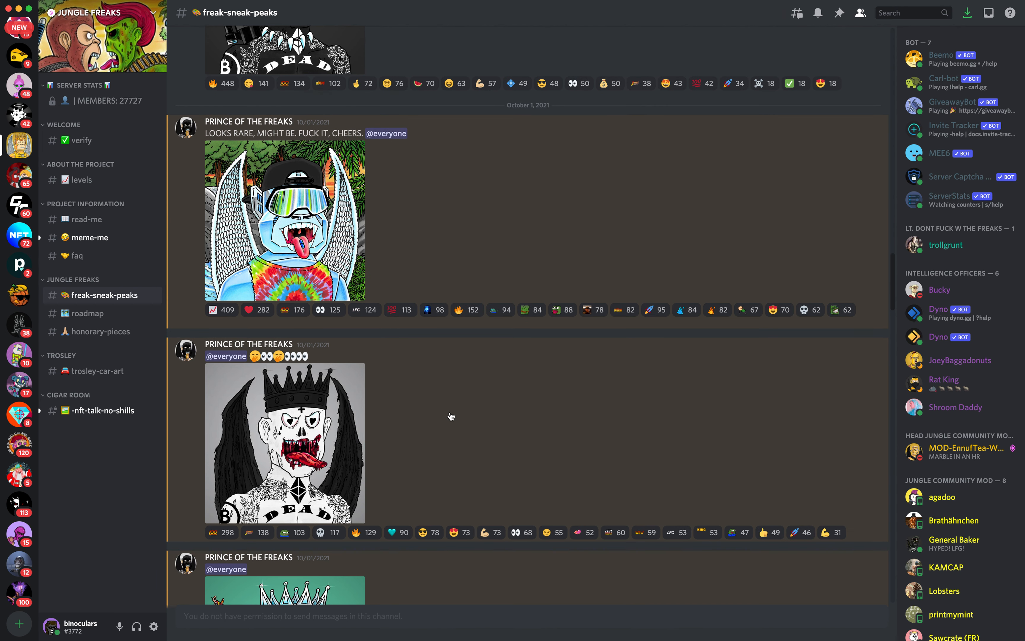
scroll("down", 3)
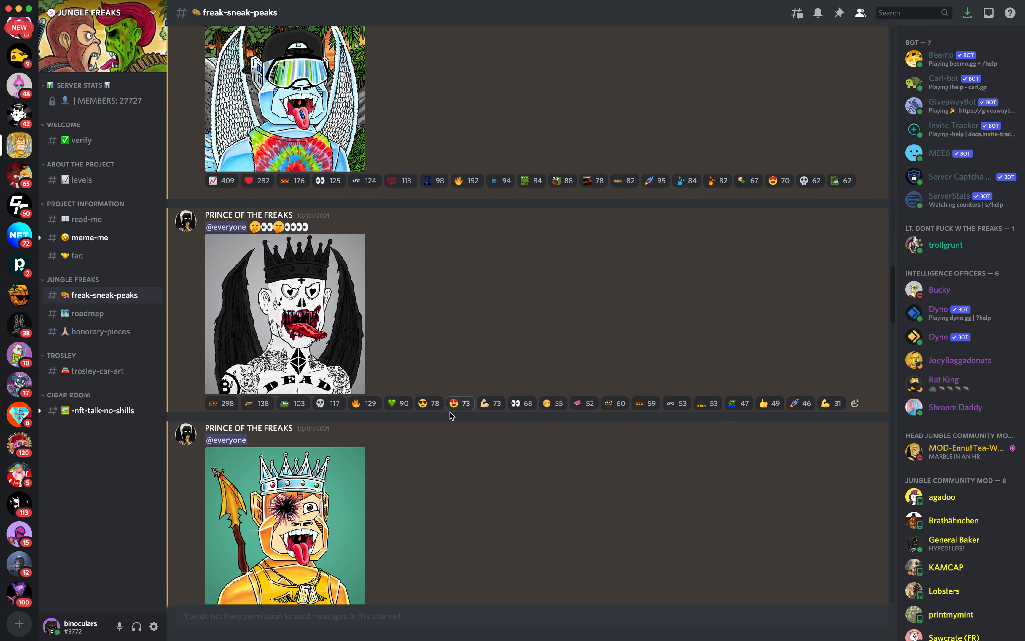
scroll("down", 3)
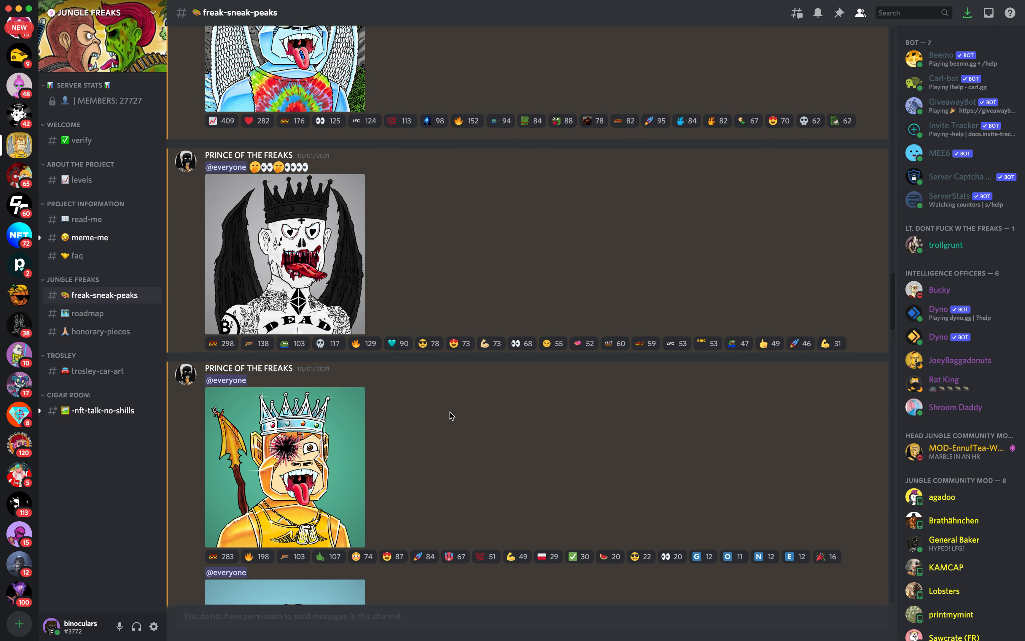
scroll("down", 3)
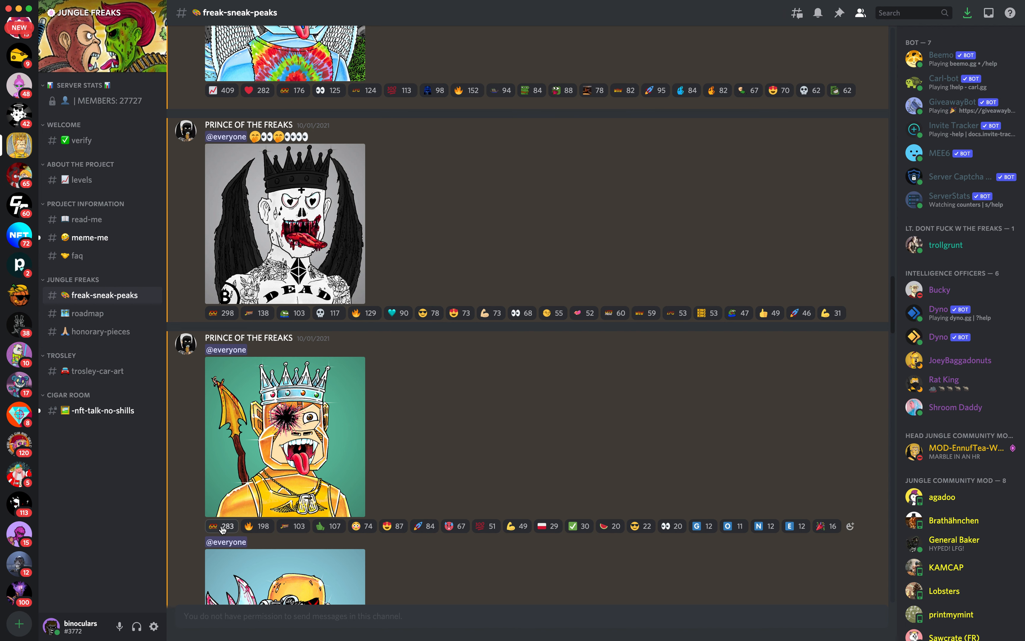
mouse_move(220, 525)
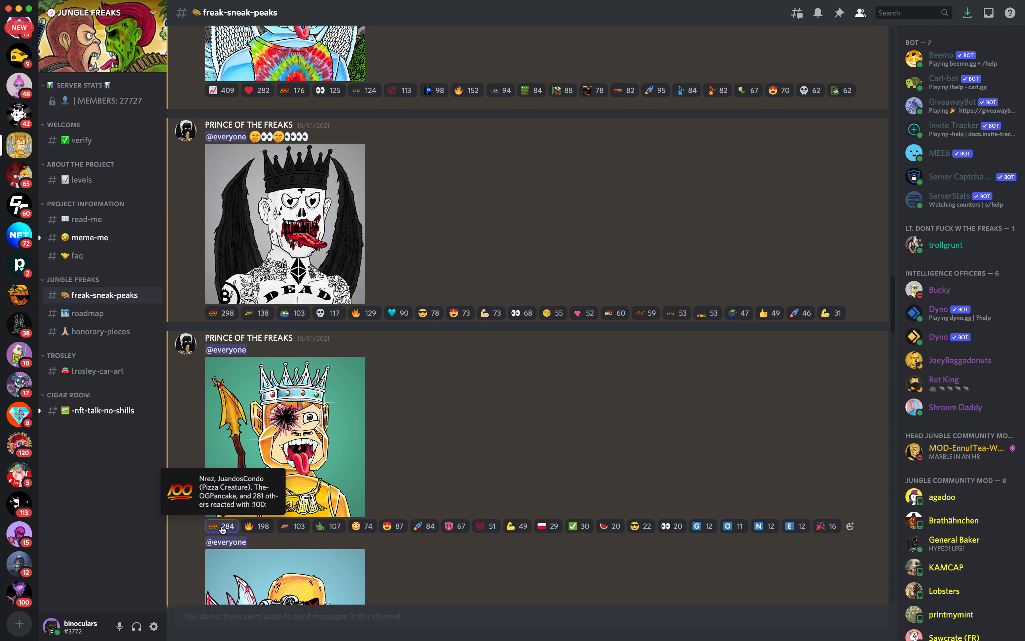
mouse_move(431, 429)
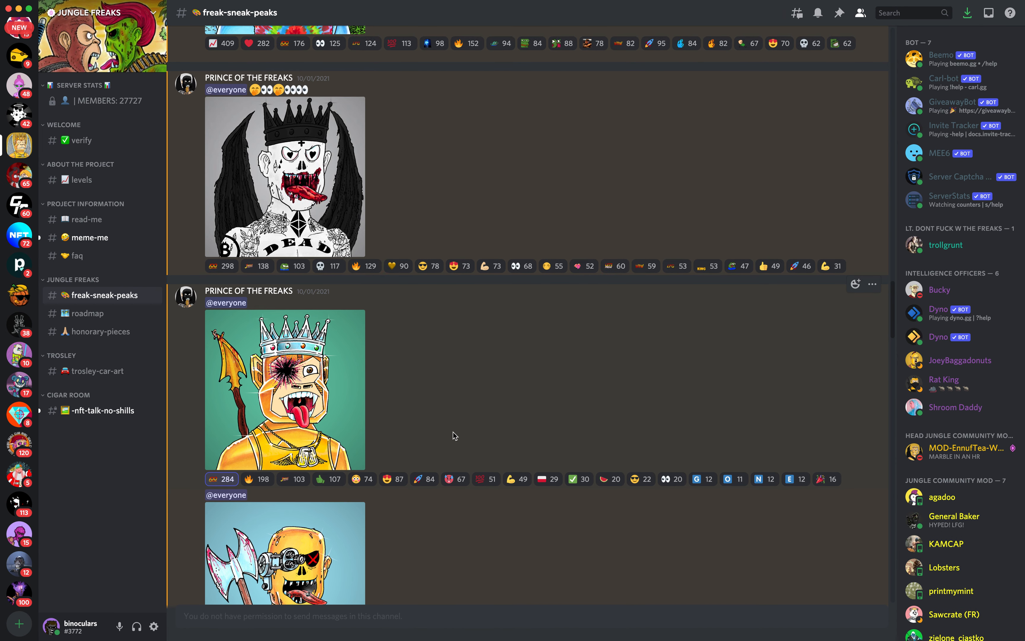
scroll("down", 3)
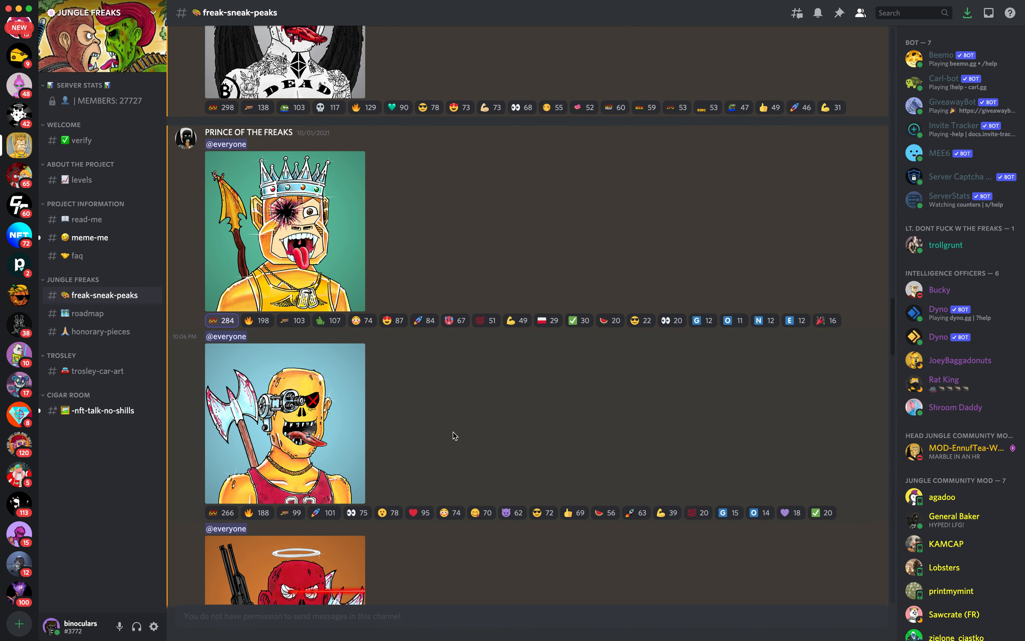
scroll("down", 3)
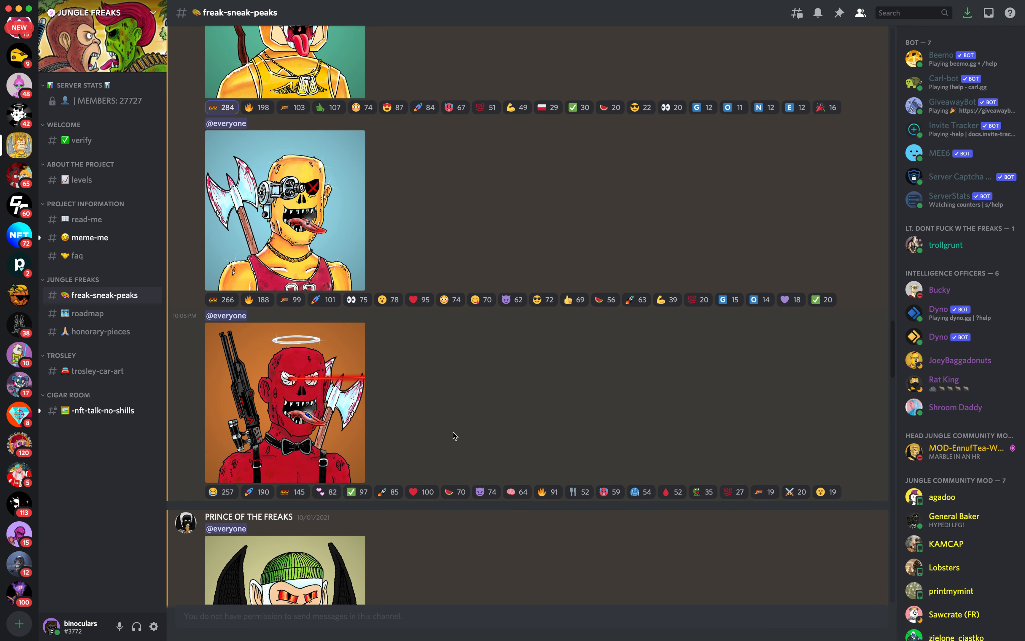
mouse_move(540, 399)
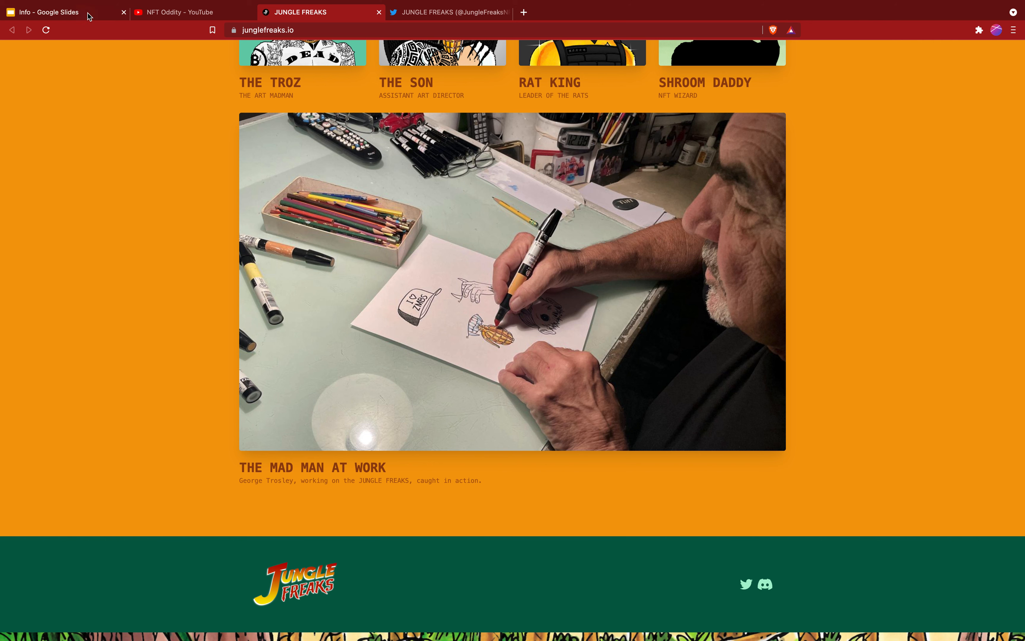
Switch to the Info presentation and show slide 2 with NFT Oddity follow/subscribe links and QR code.
left_click(49, 12)
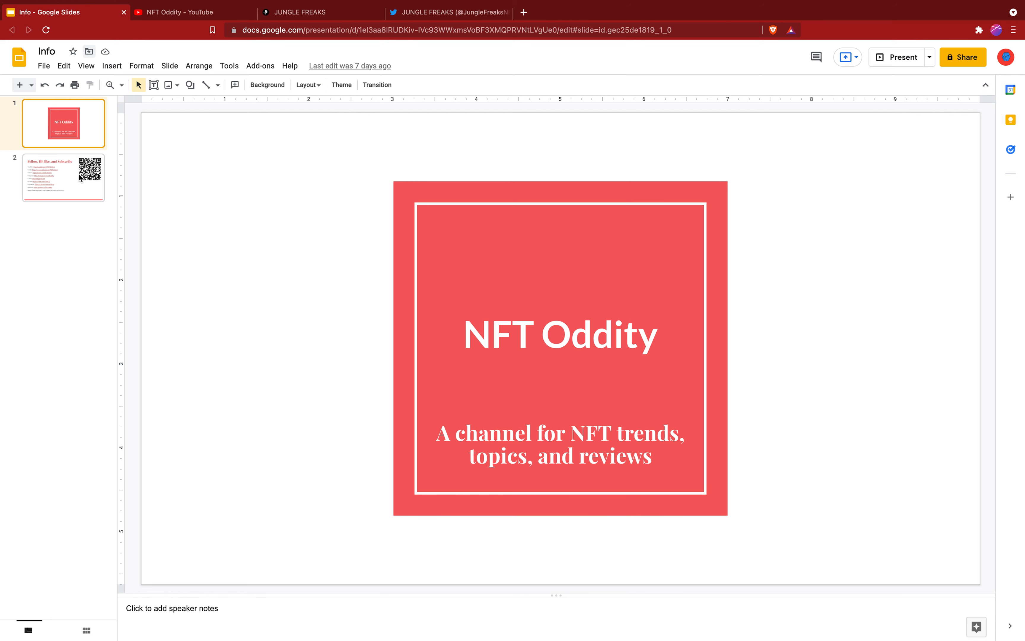
left_click(64, 177)
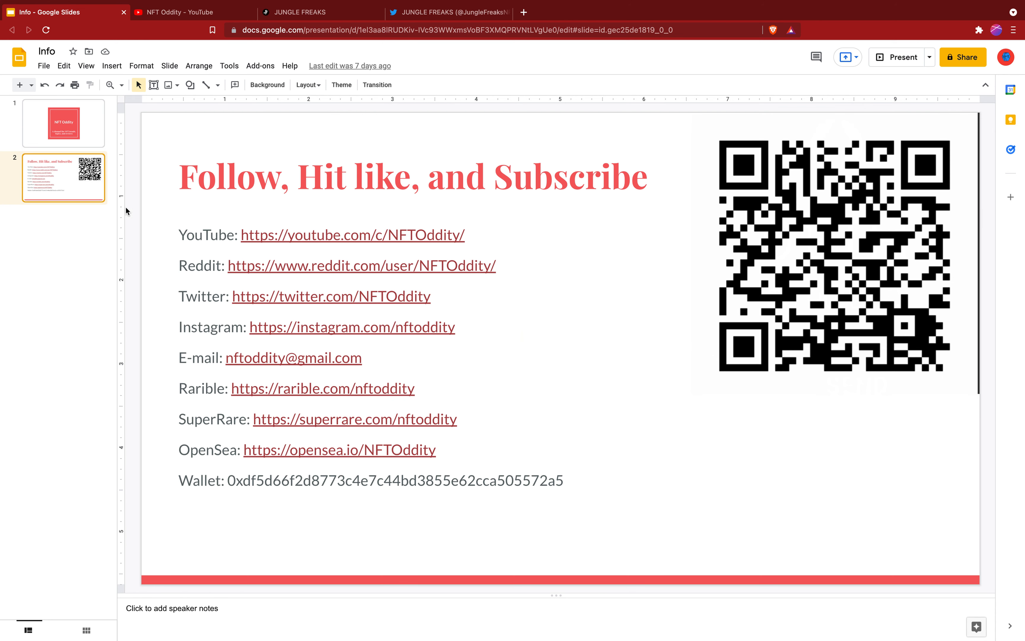
mouse_move(209, 306)
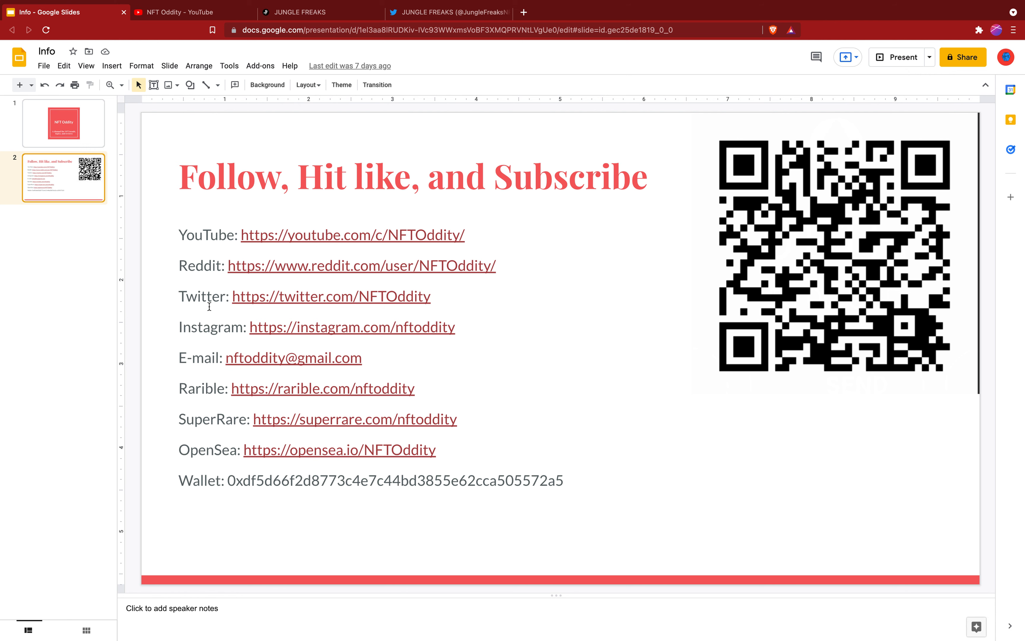